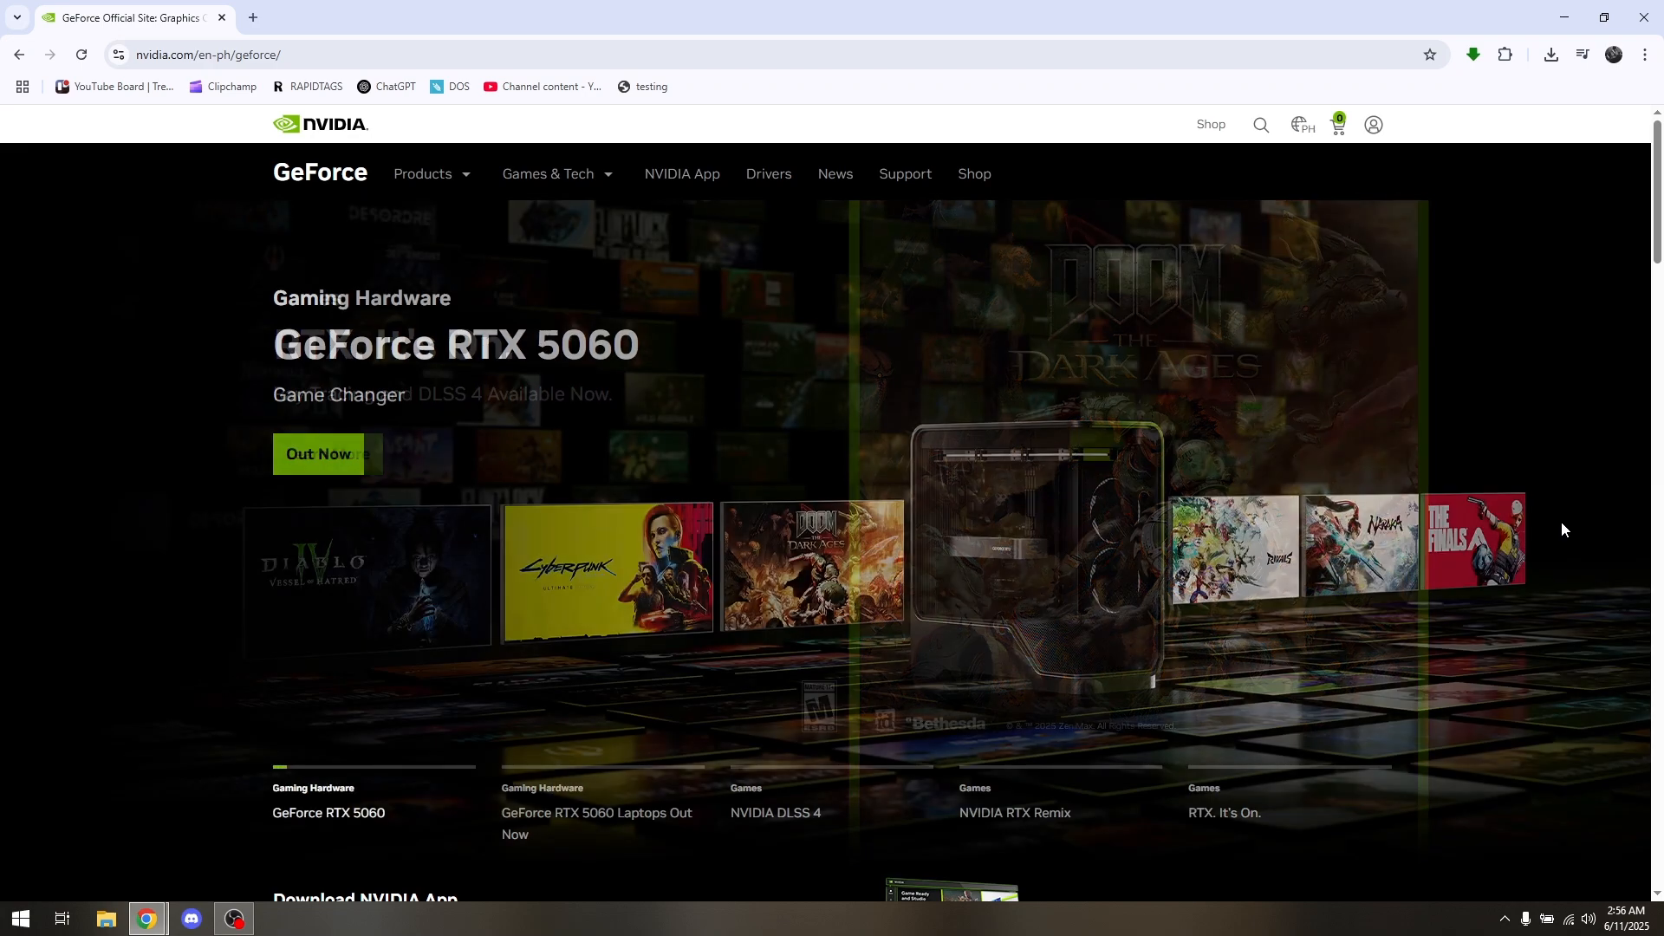
- In a new tab, search Google for 'chrome rewards' using the address-bar suggestion
scroll(down, 3)
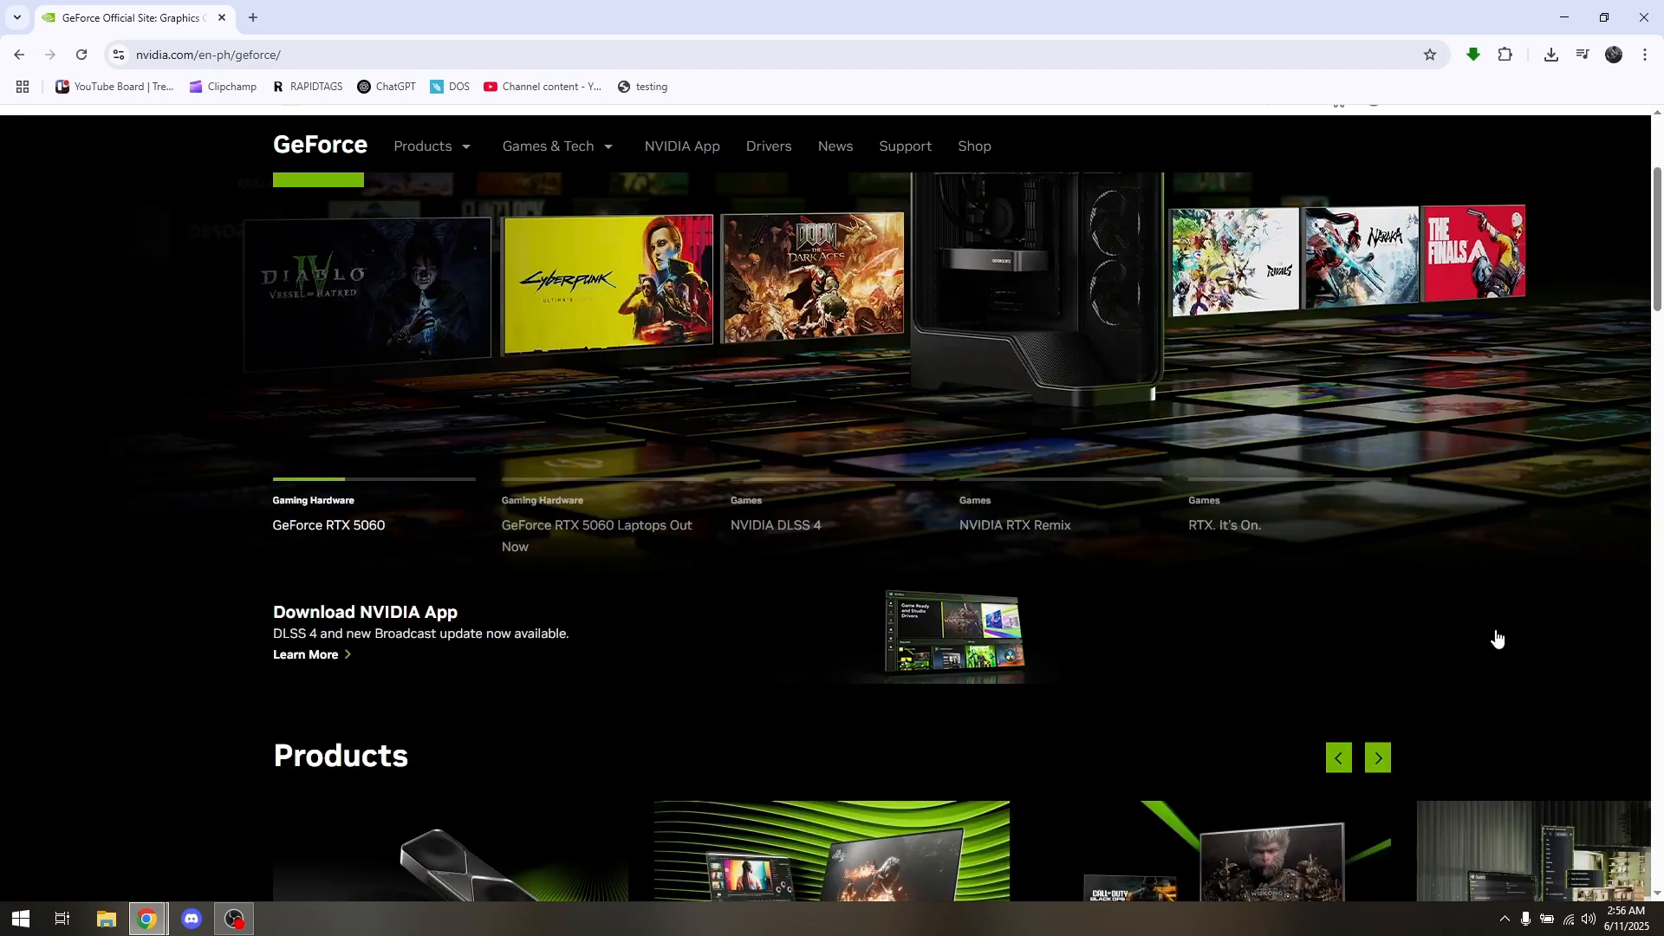
scroll(up, 3)
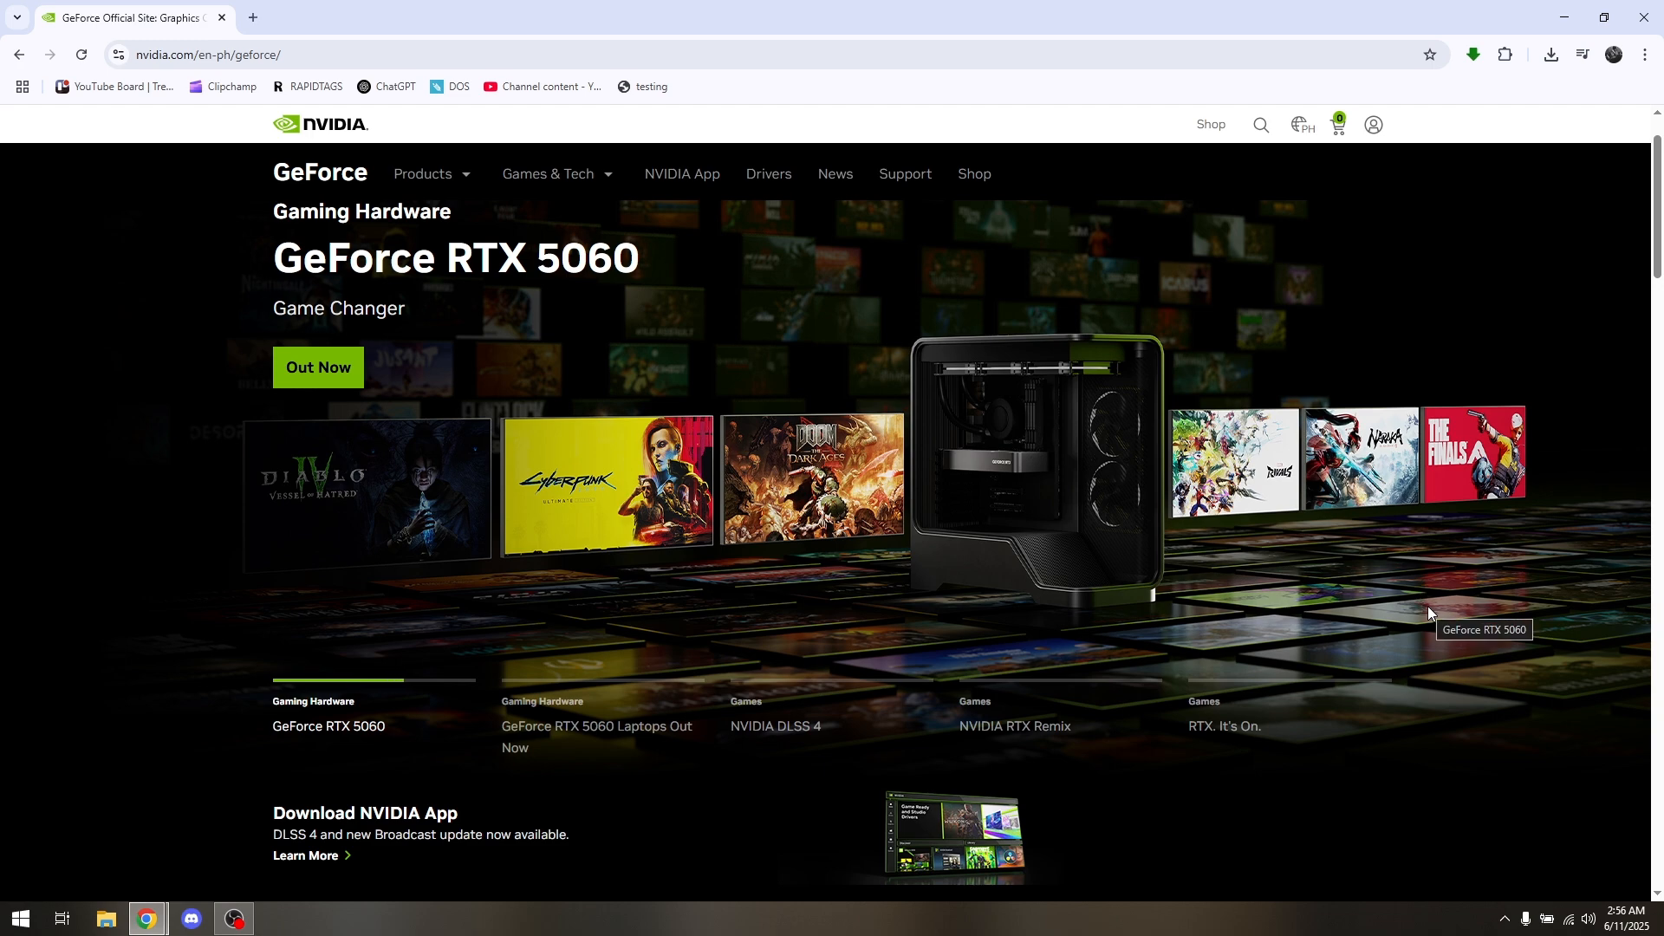
mouse_move(1146, 603)
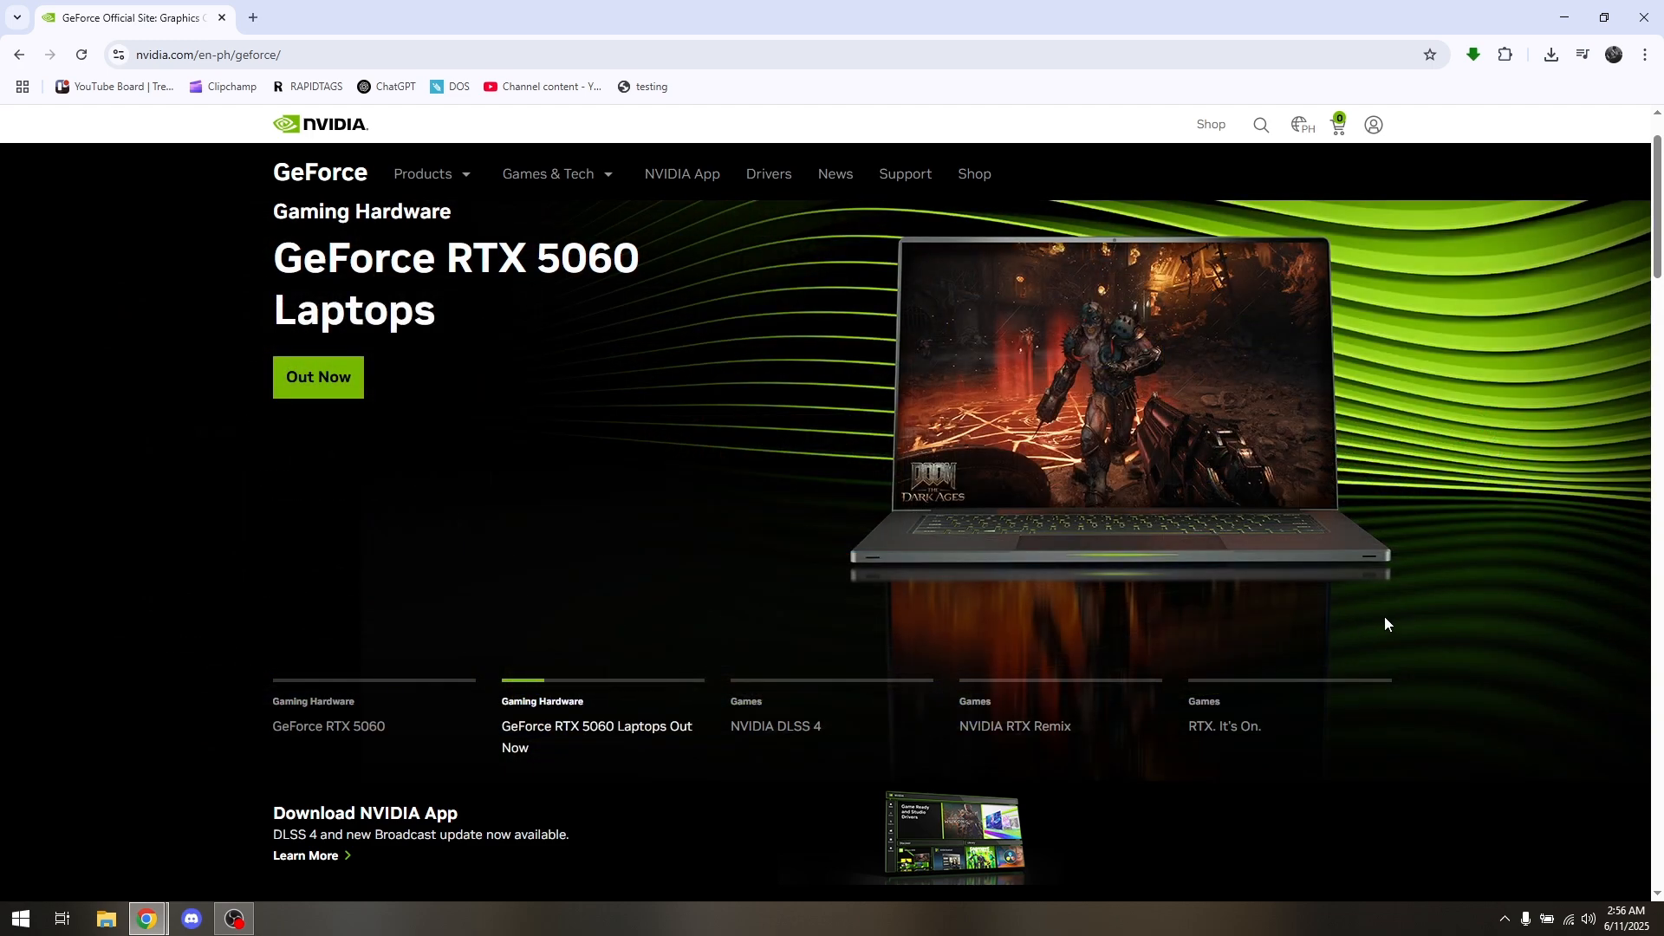
mouse_move(1347, 570)
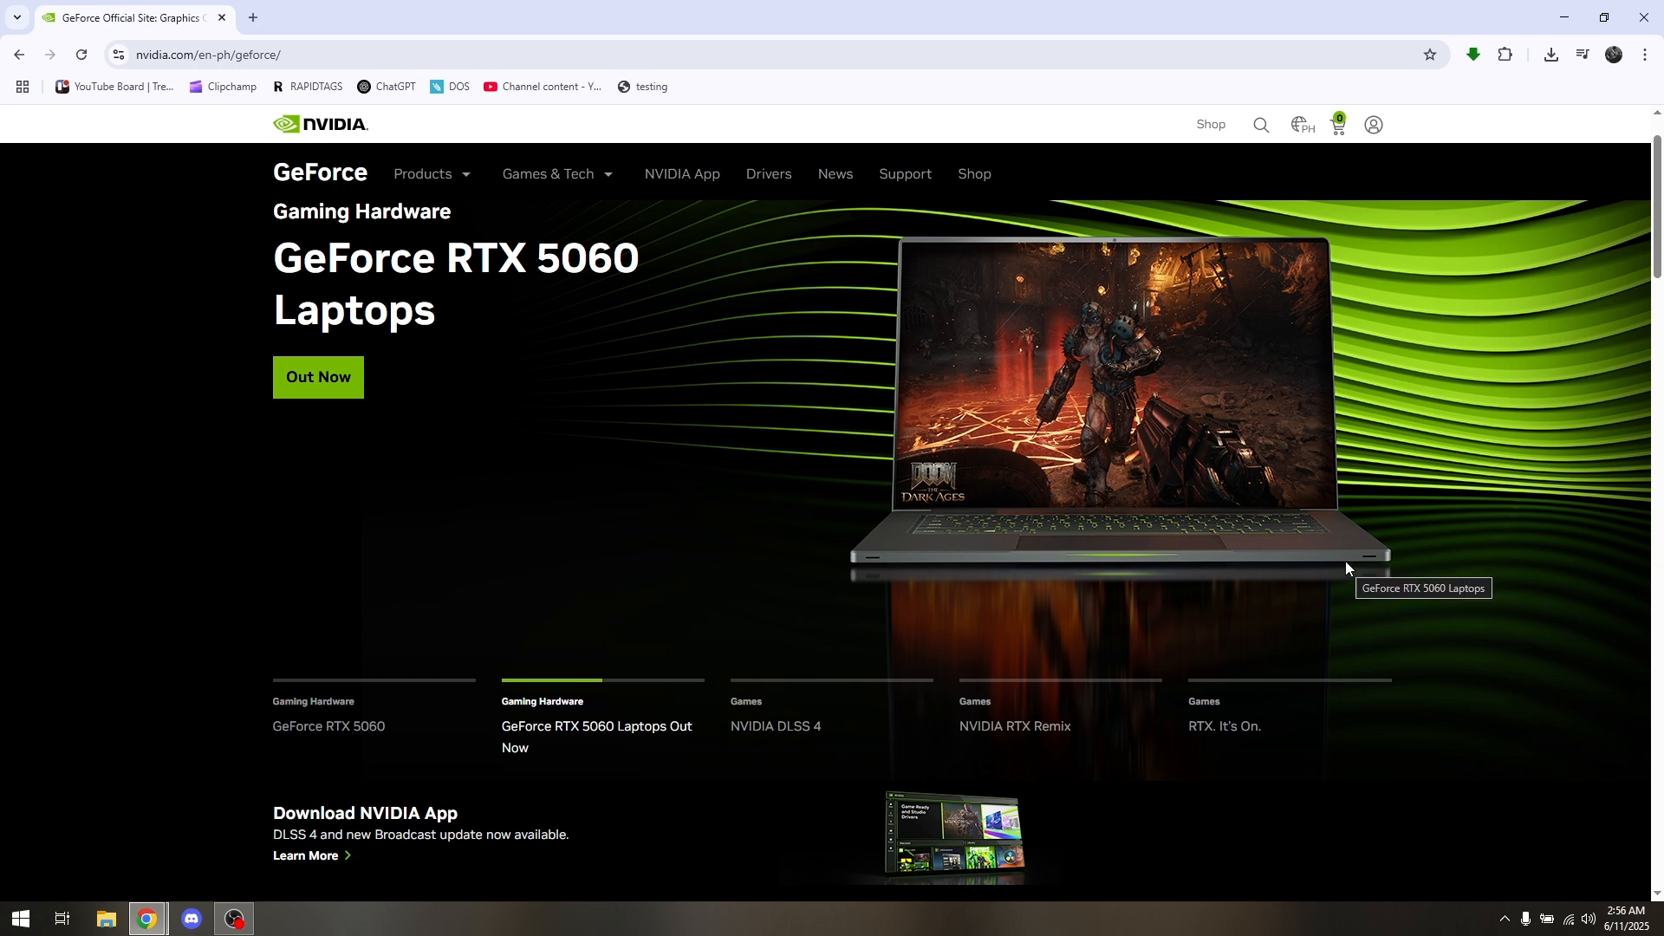
mouse_move(1301, 523)
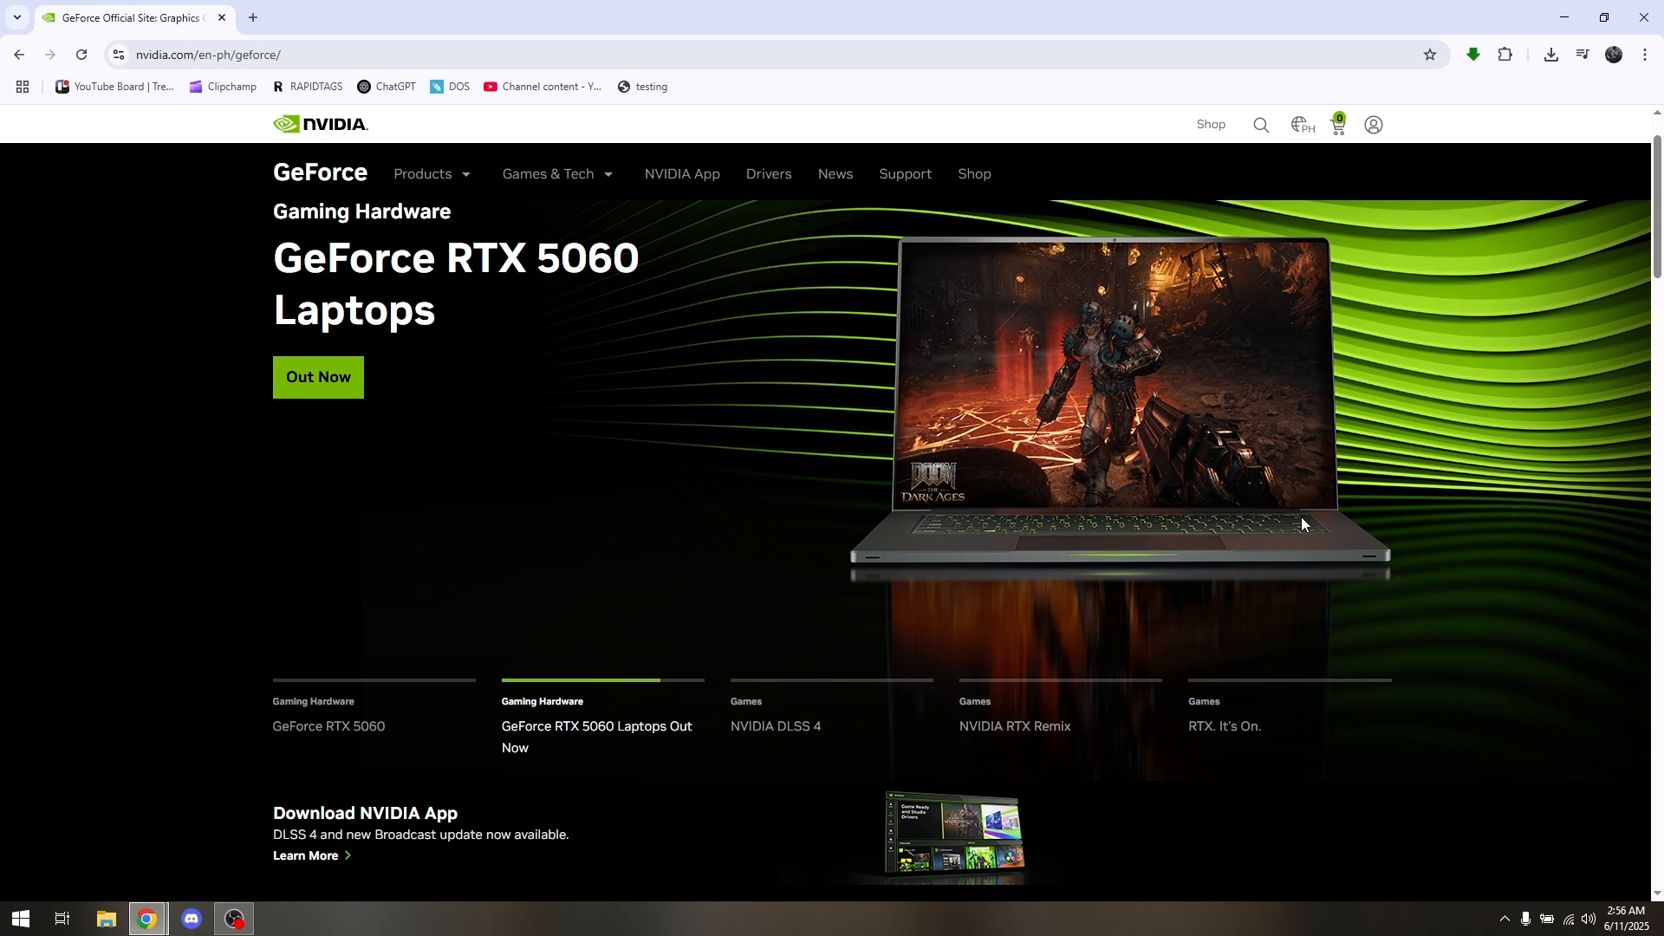
click(775, 726)
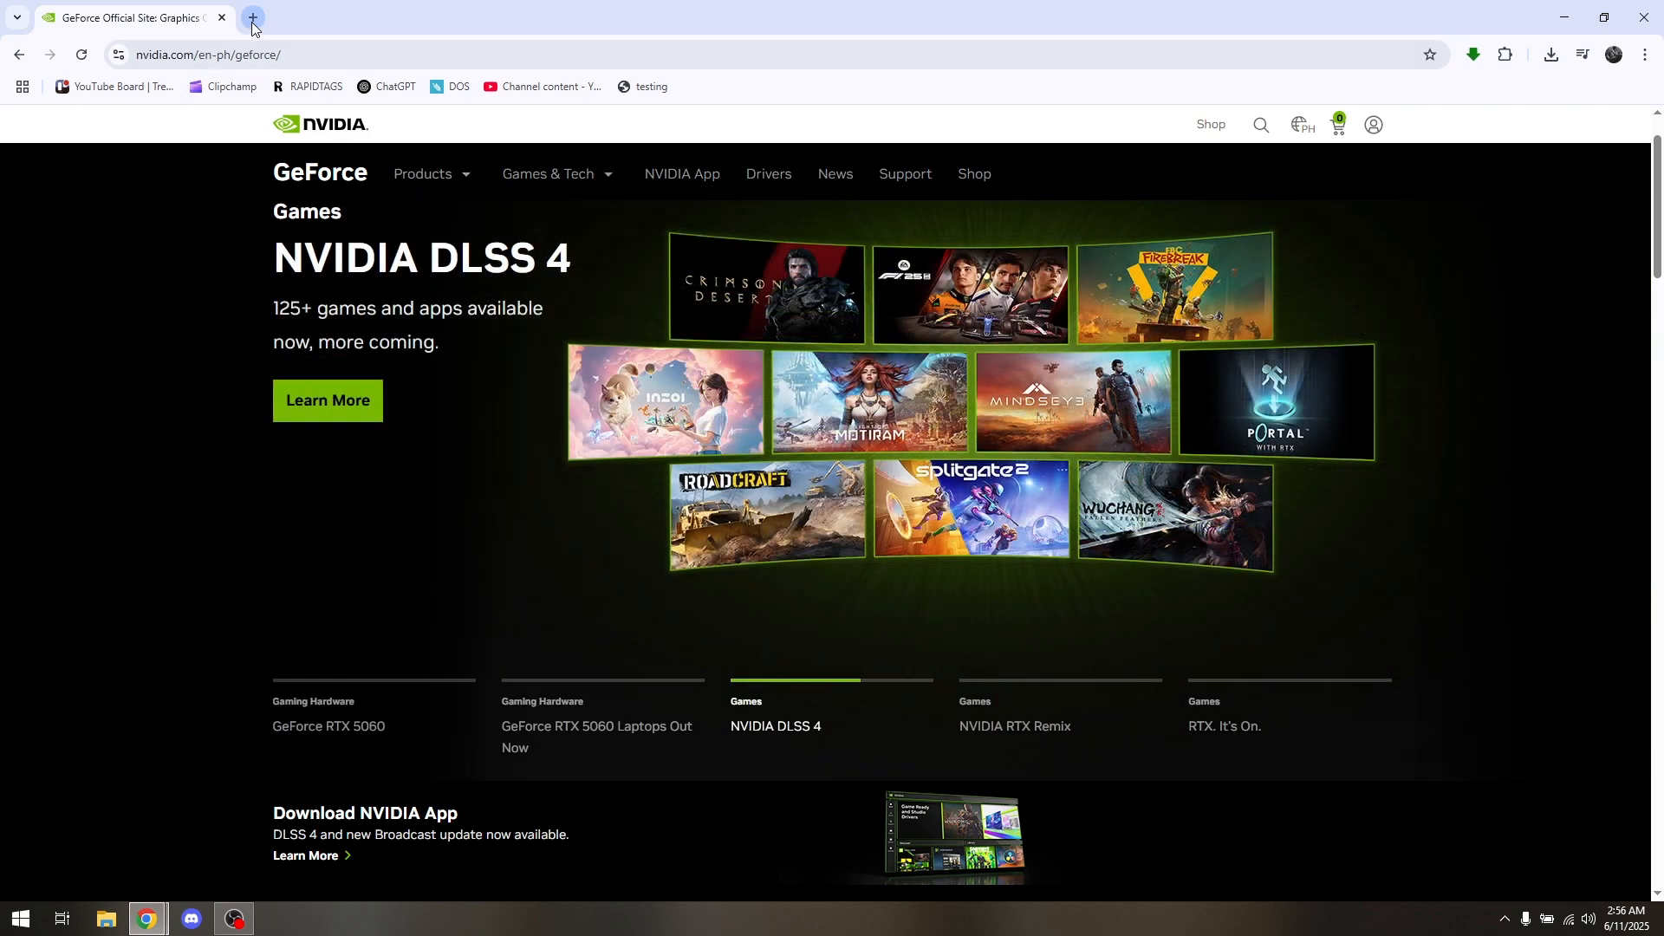
click(252, 17)
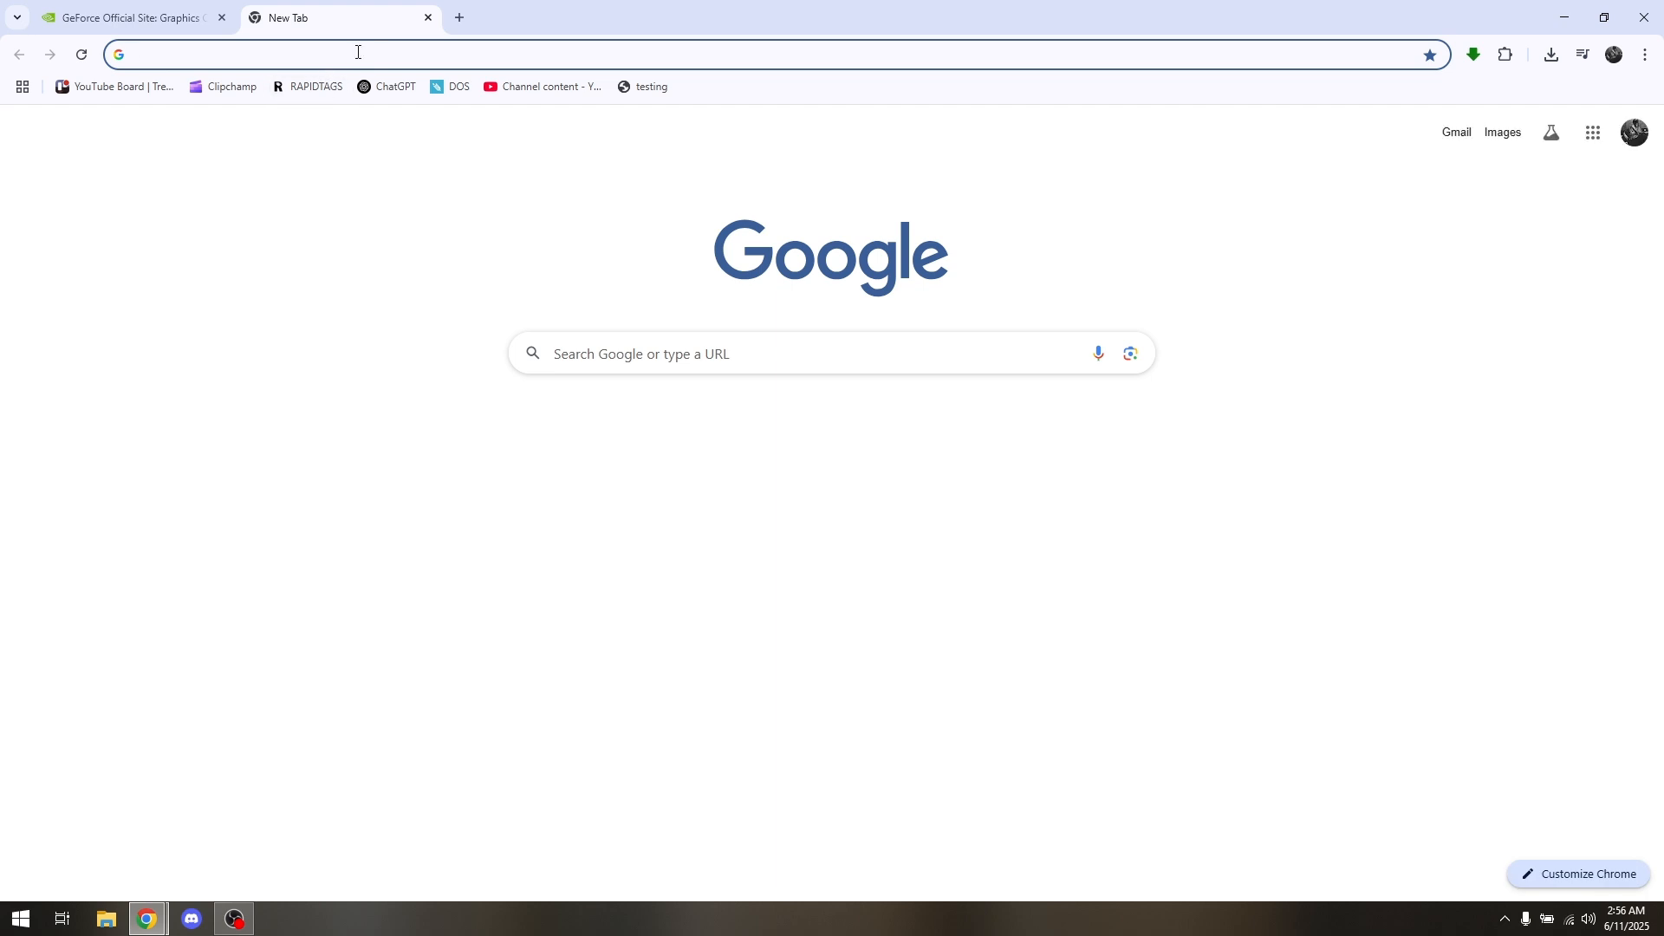
text(chrome)
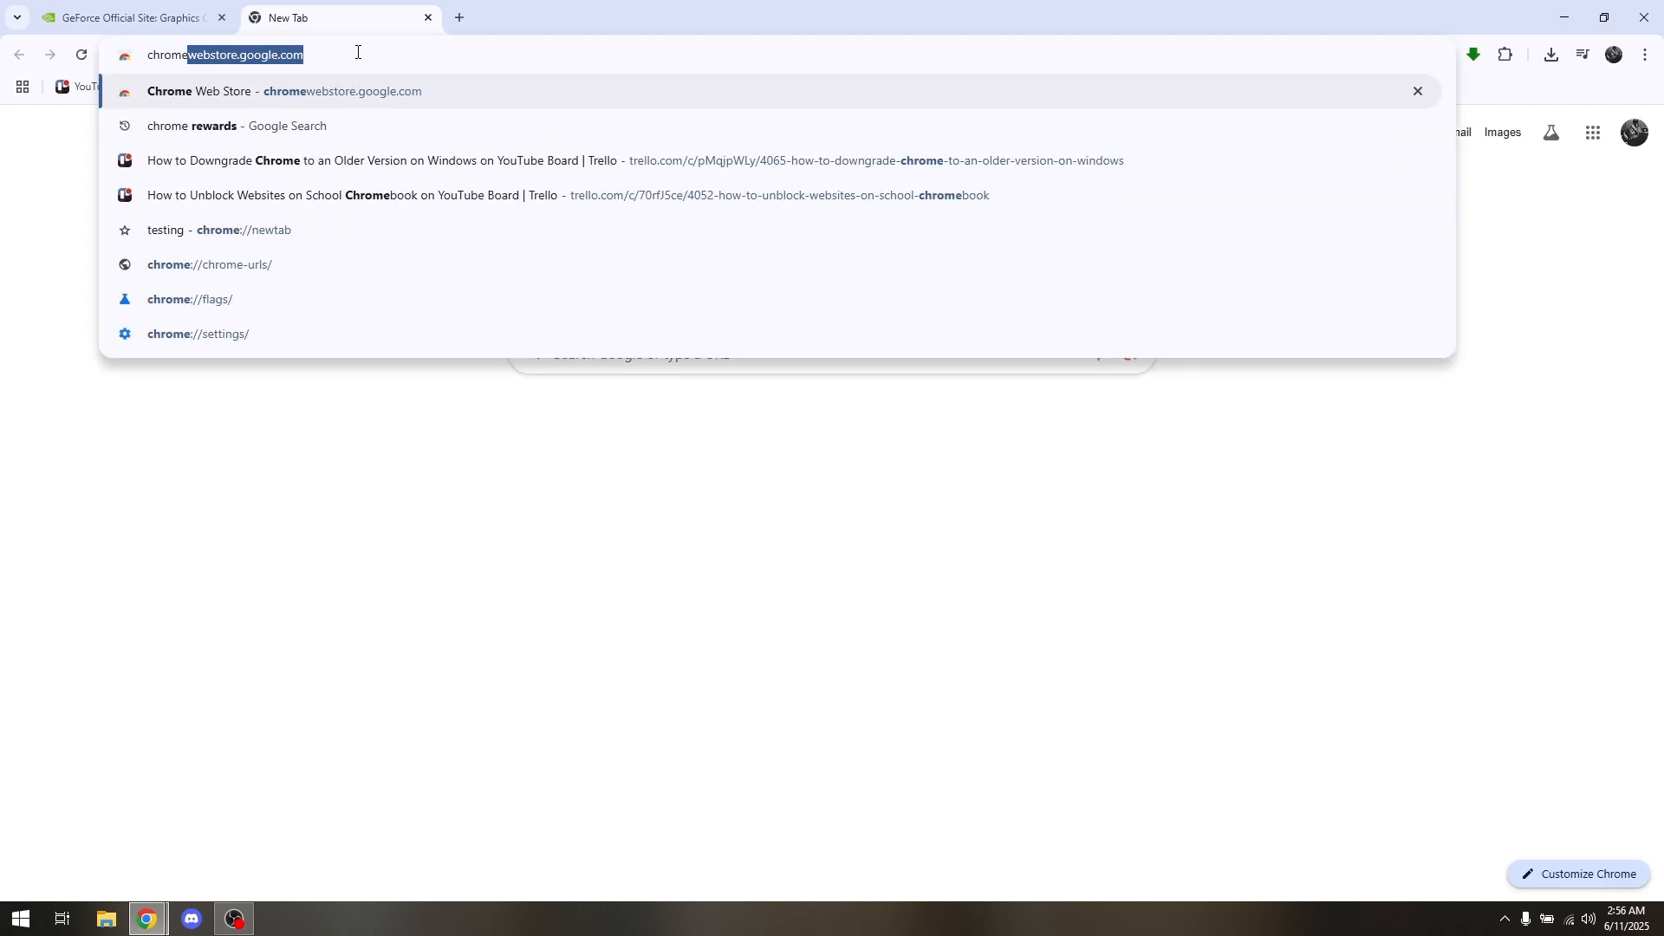
click(236, 125)
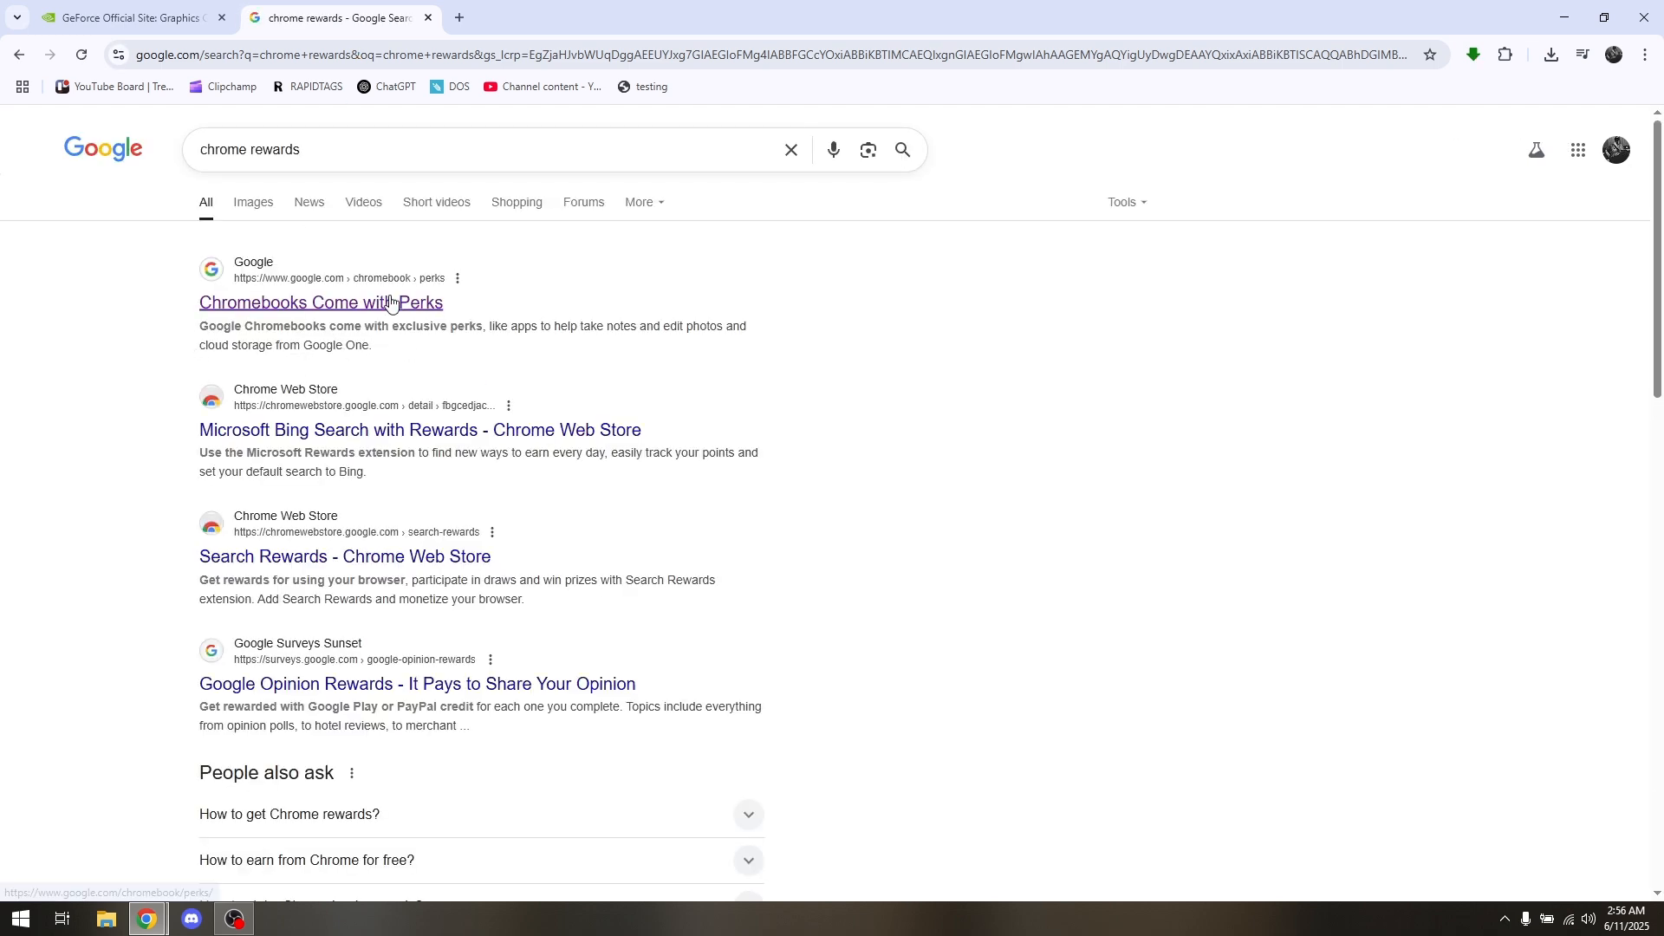
- Open 'Chromebooks Come with Perks' and browse offers like Luminar, Google AI Pro, Roblox and Goodnotes
click(321, 302)
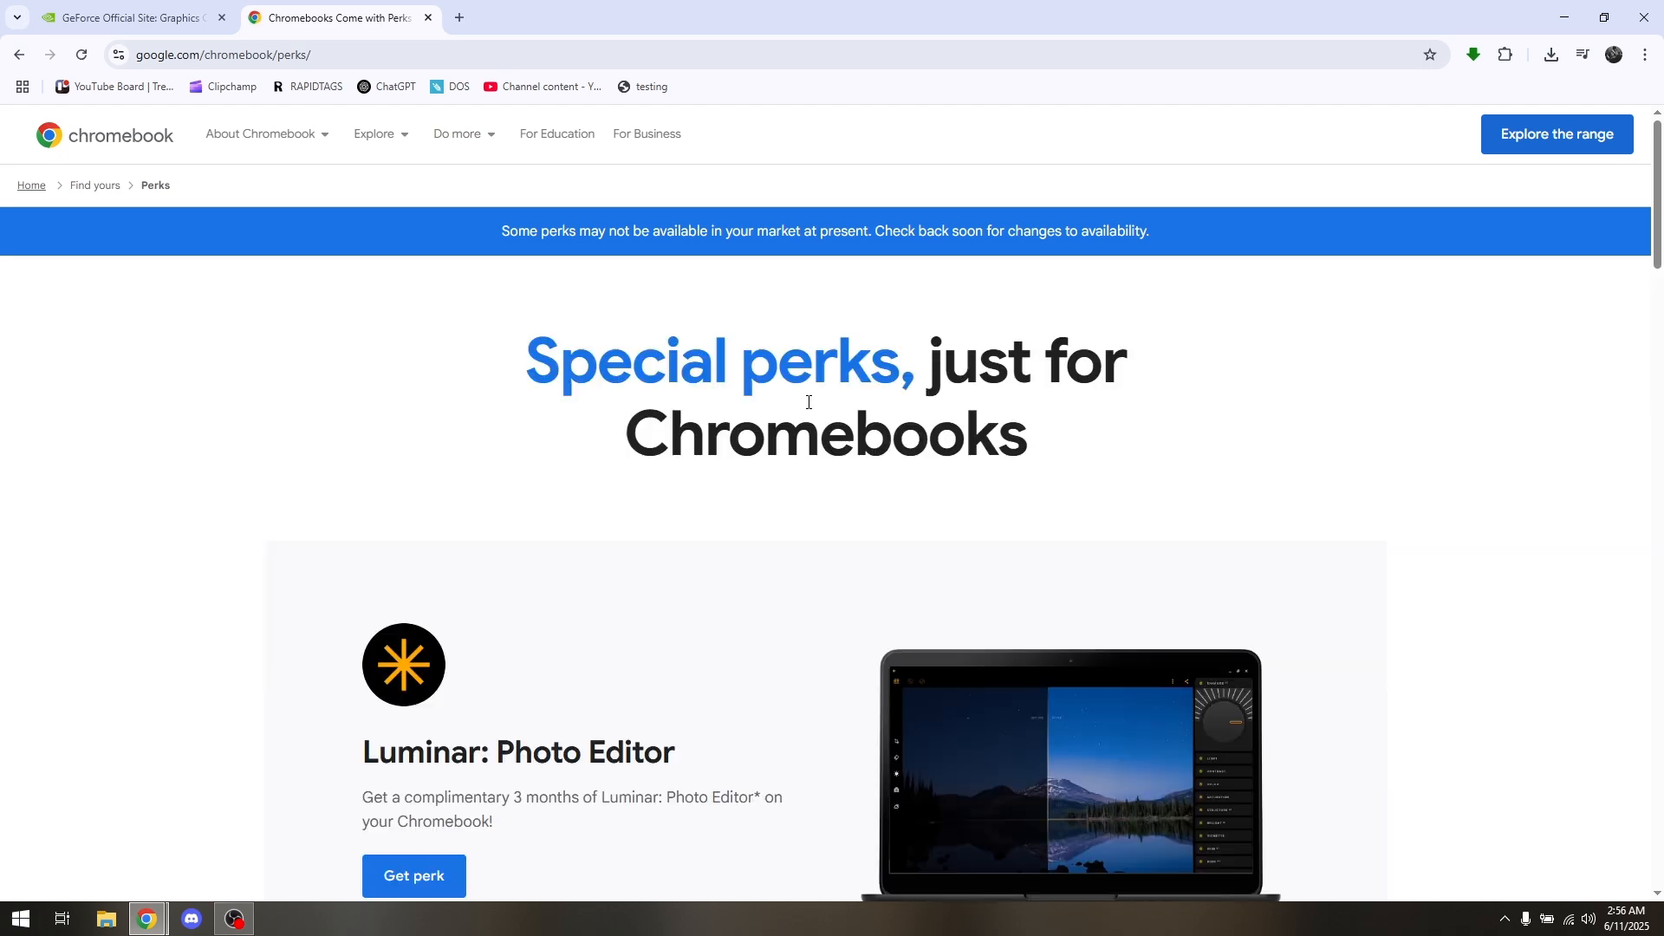
scroll(down, 3)
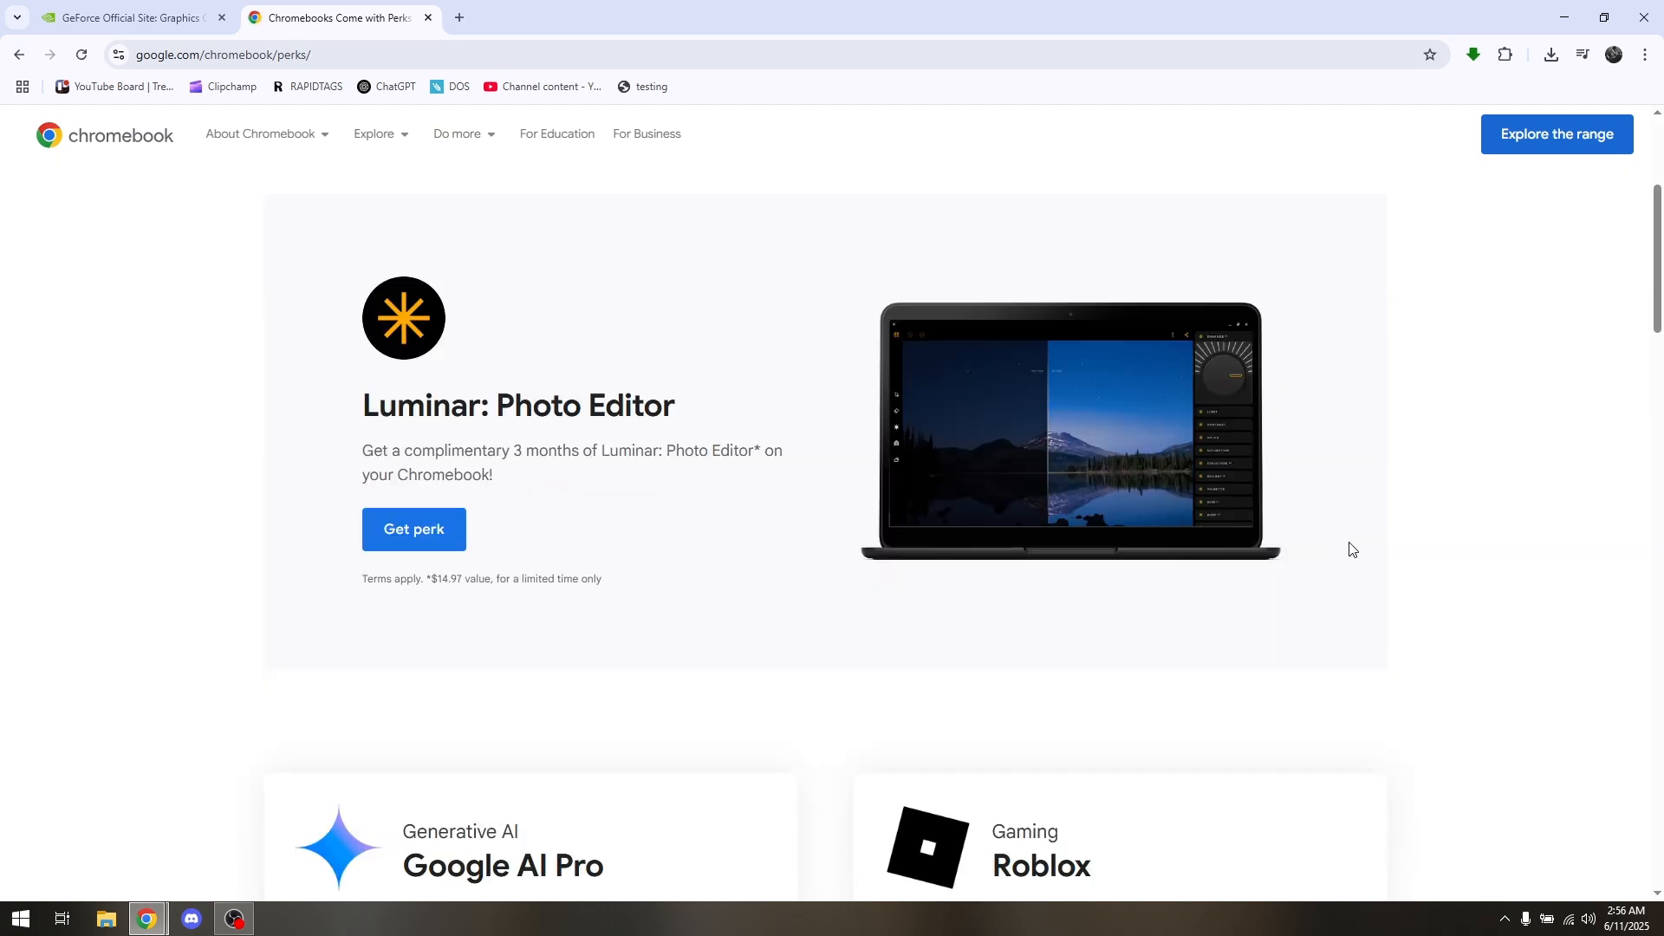
scroll(down, 3)
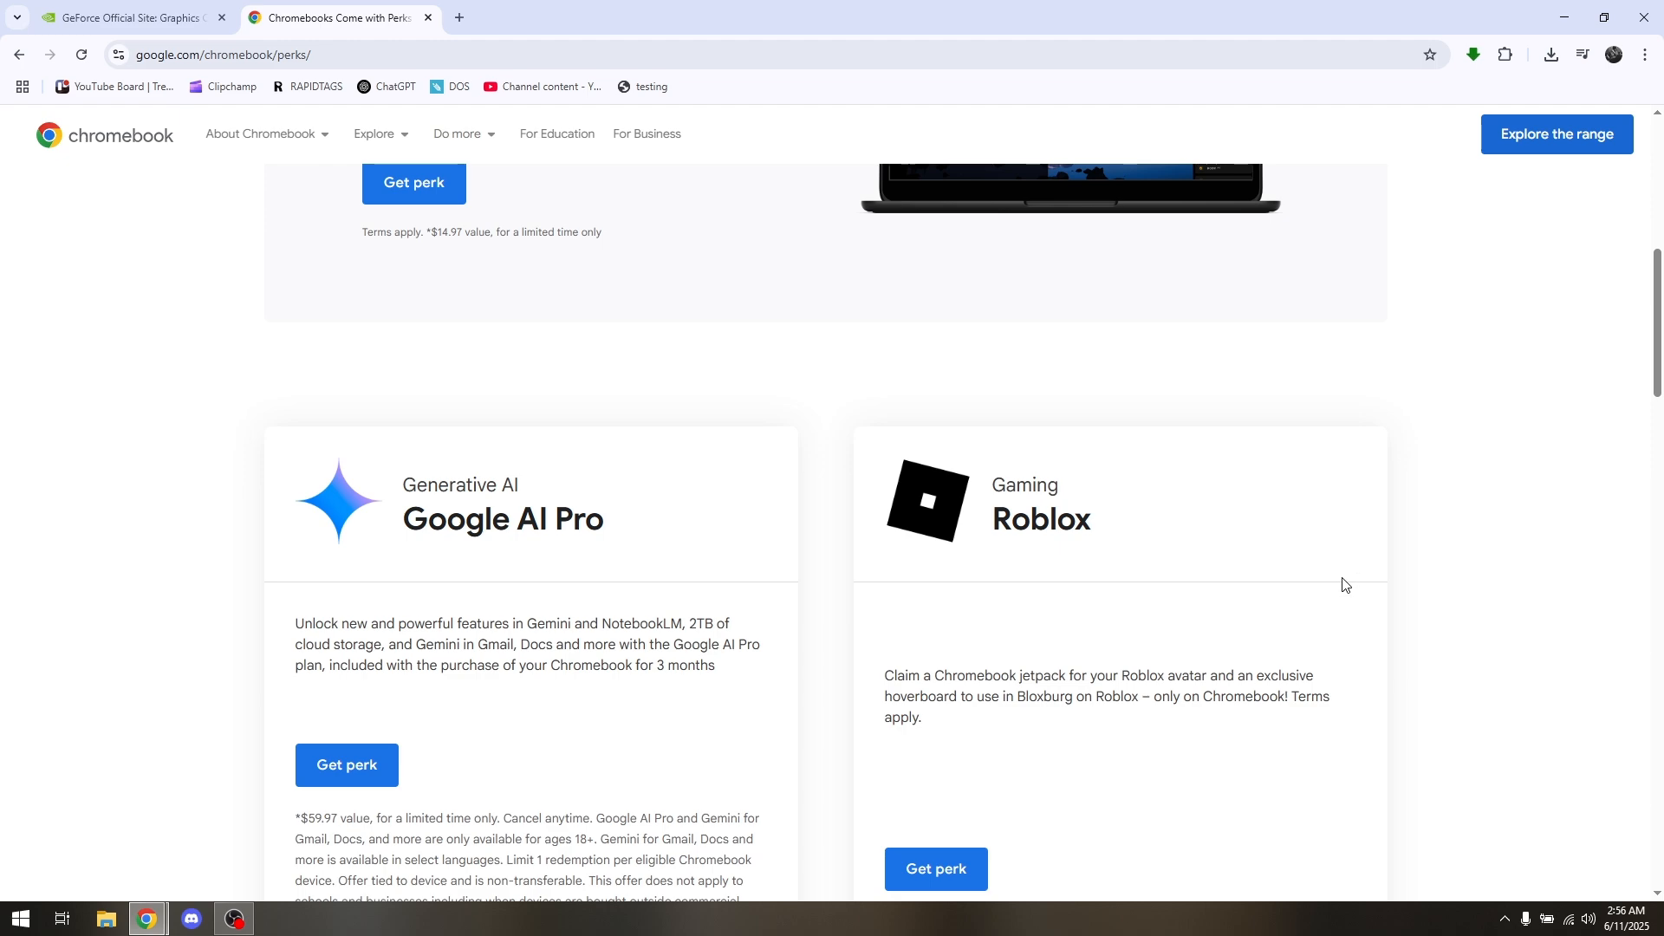
scroll(up, 3)
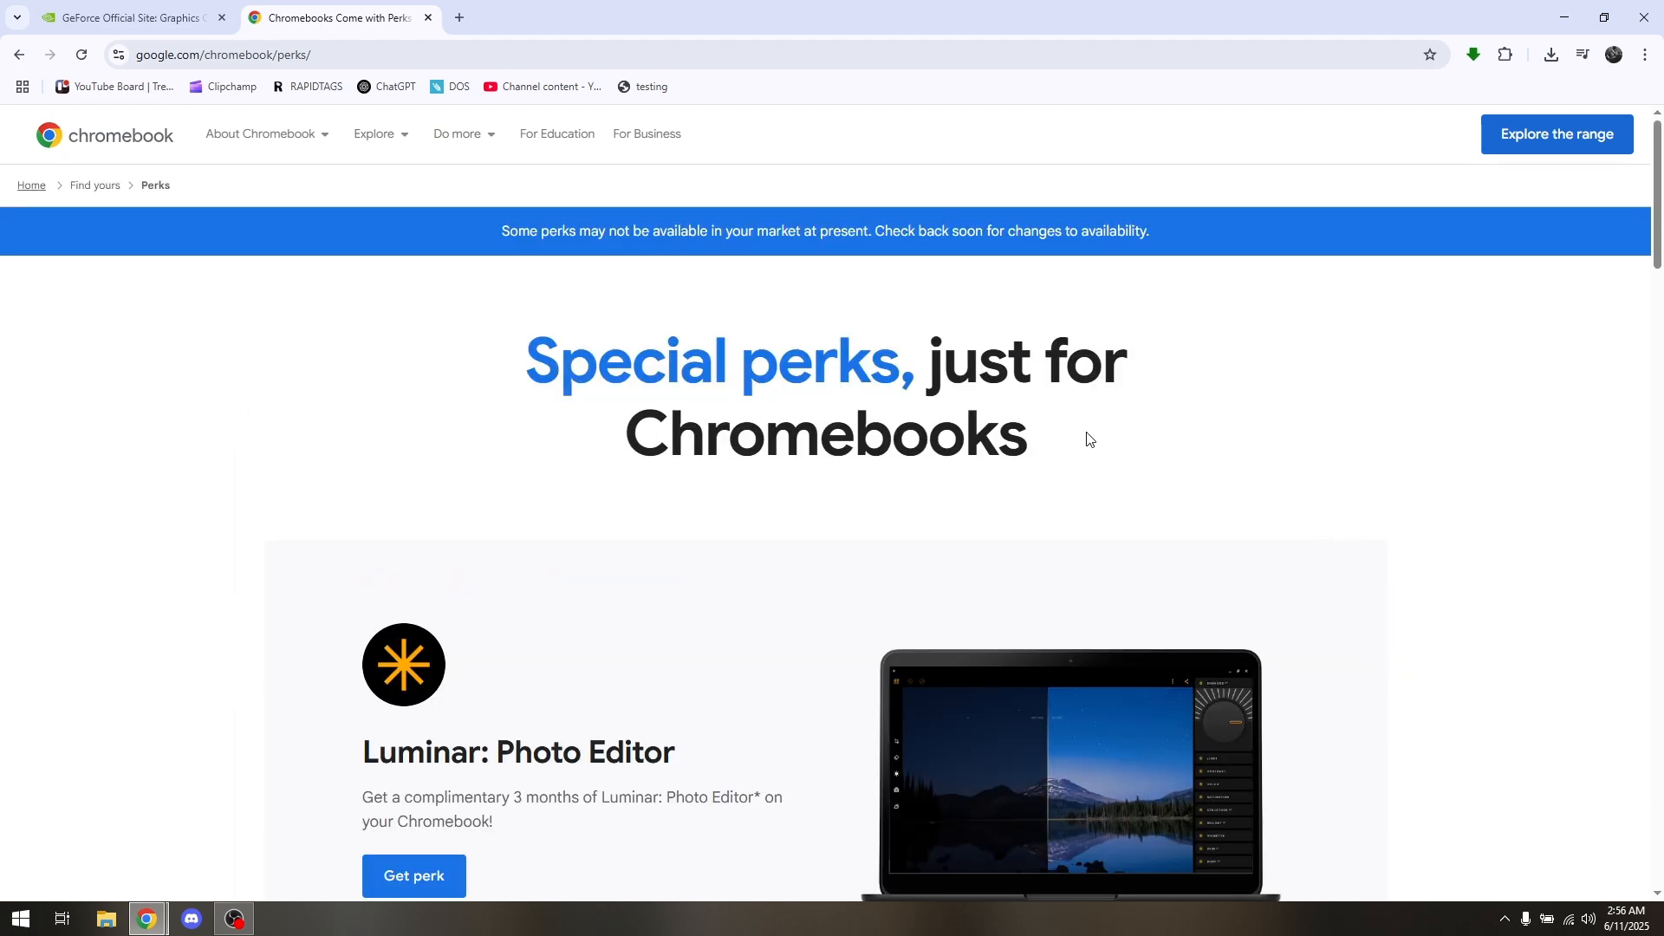
mouse_move(1320, 444)
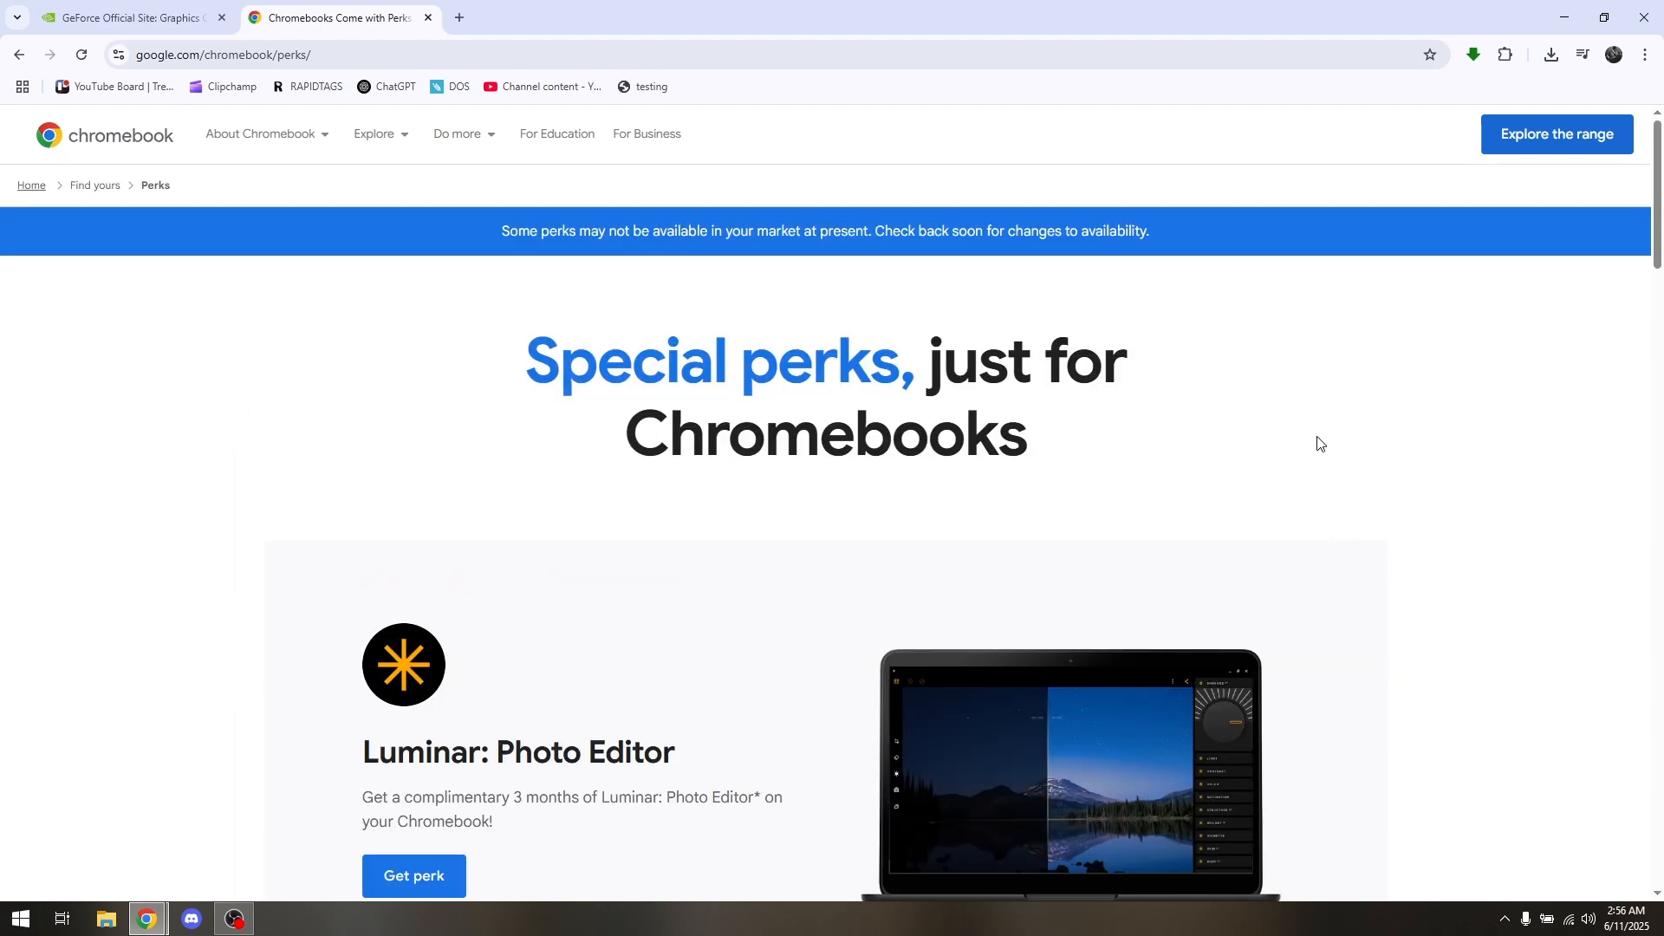
mouse_move(1301, 426)
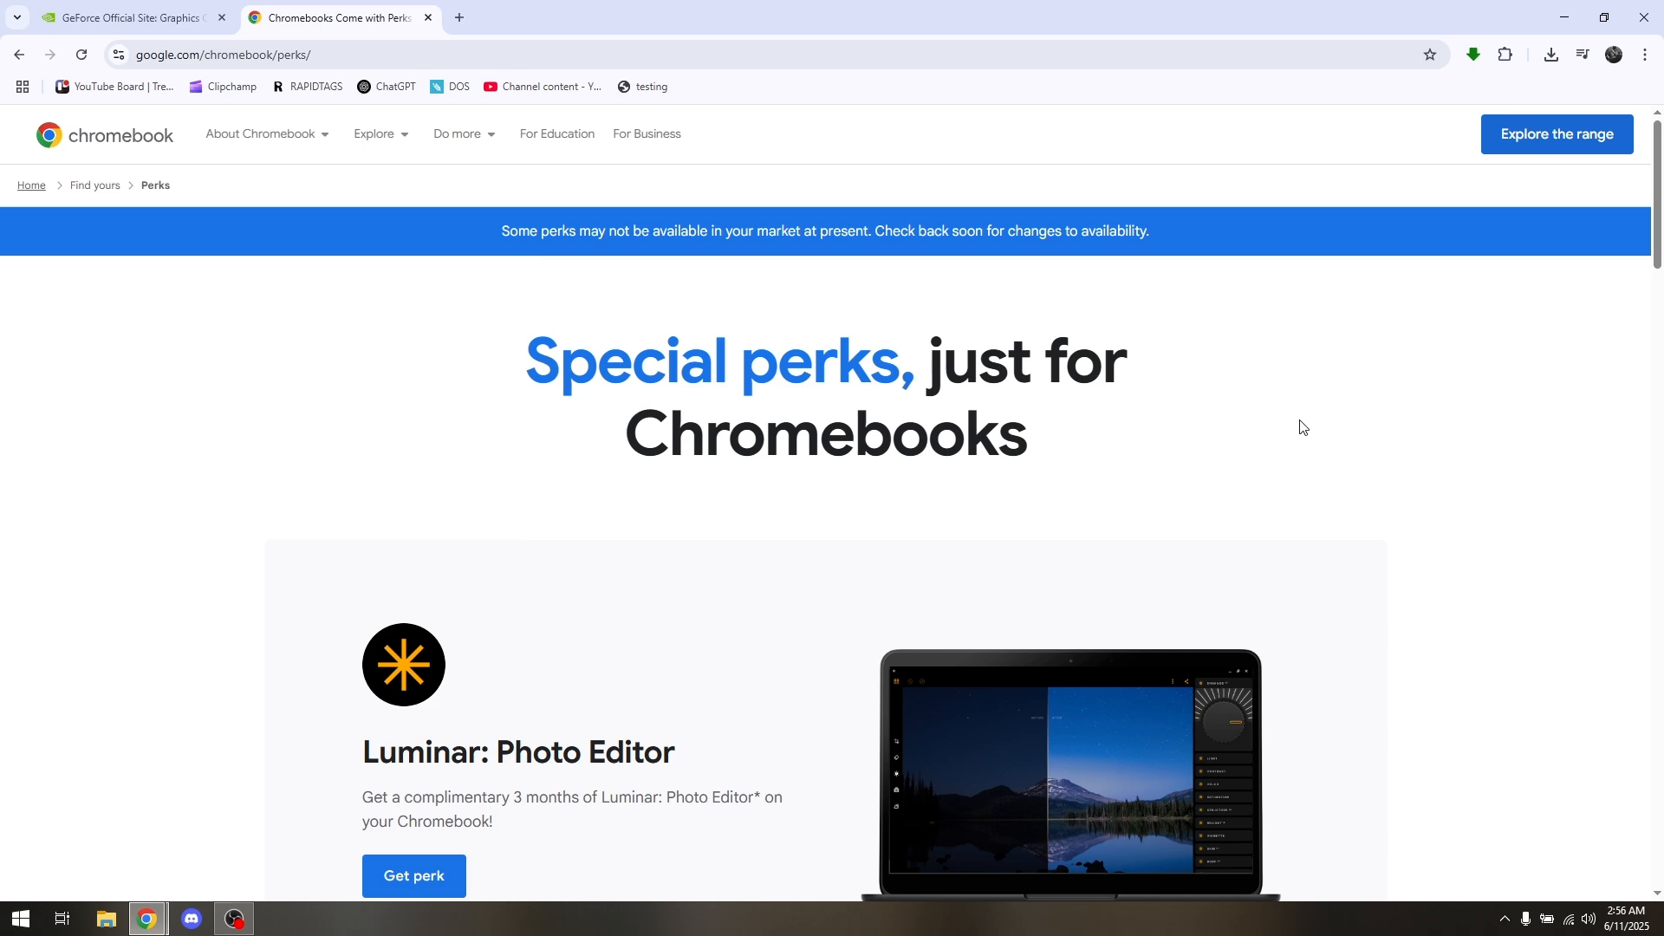
mouse_move(1322, 427)
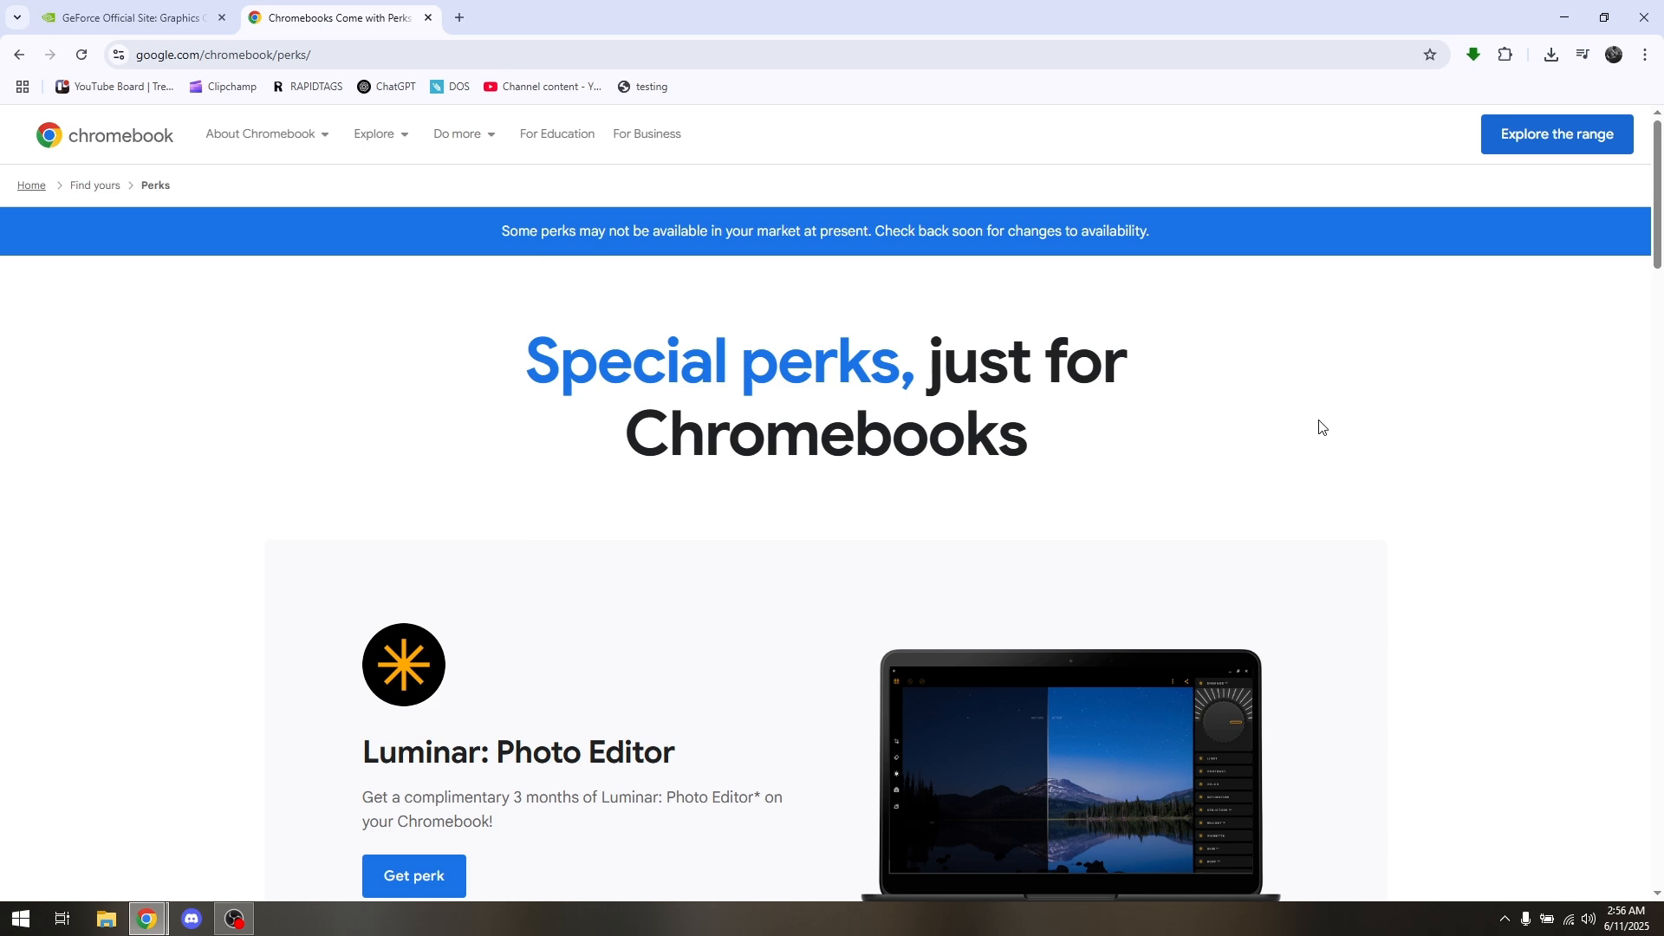
mouse_move(1348, 416)
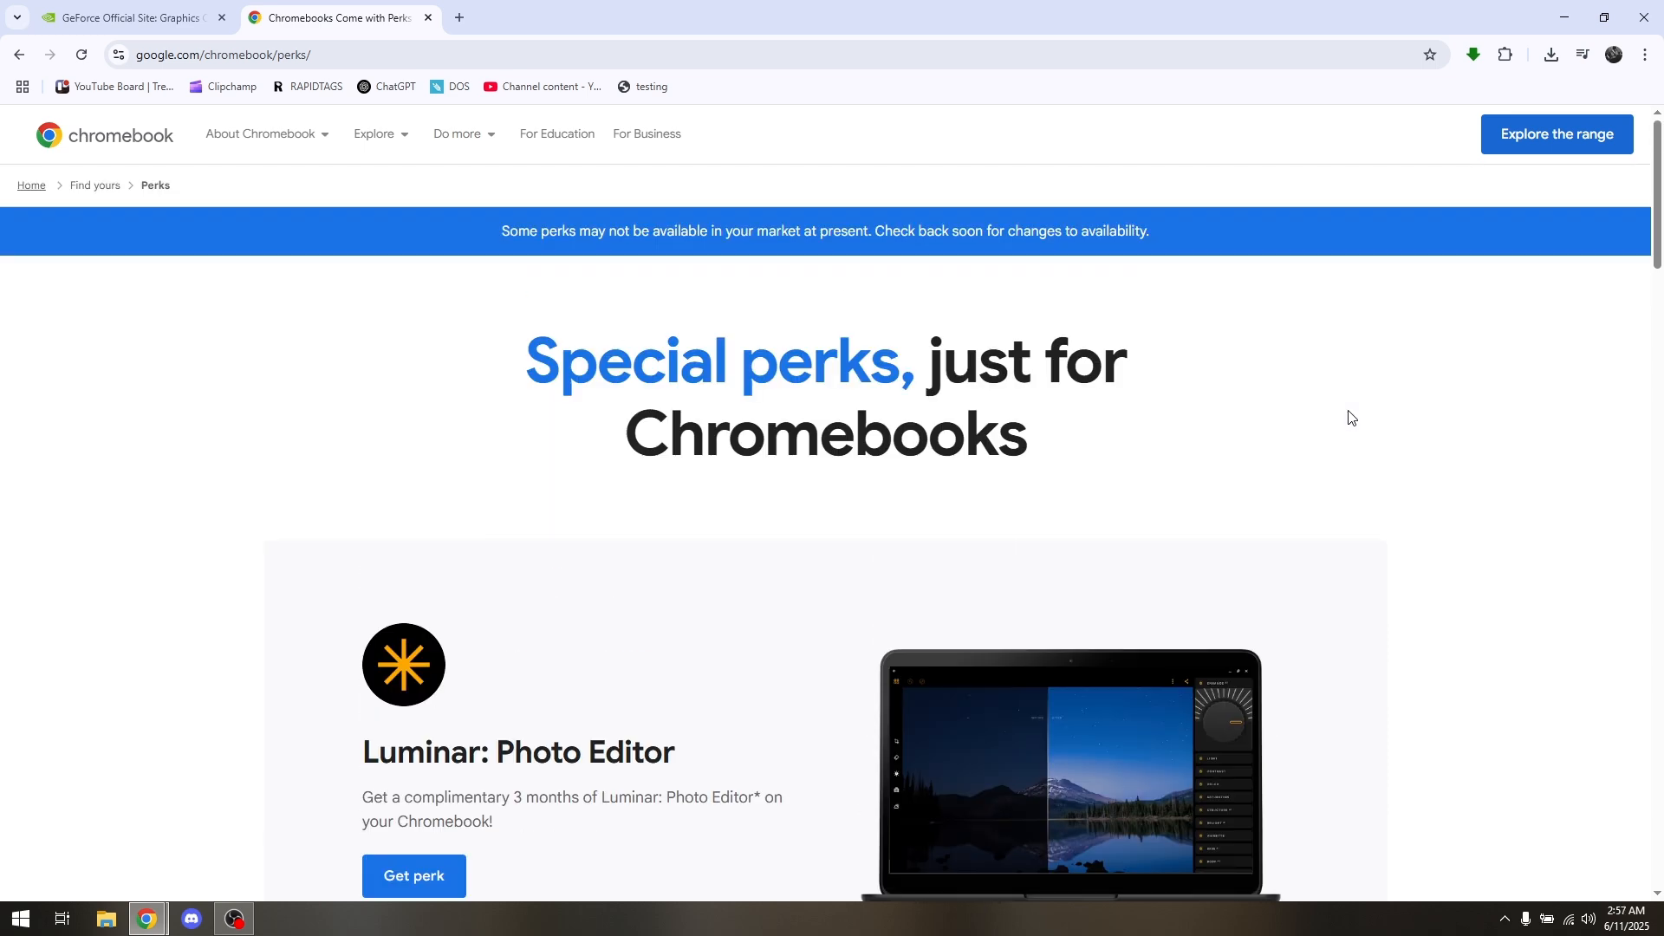
scroll(down, 3)
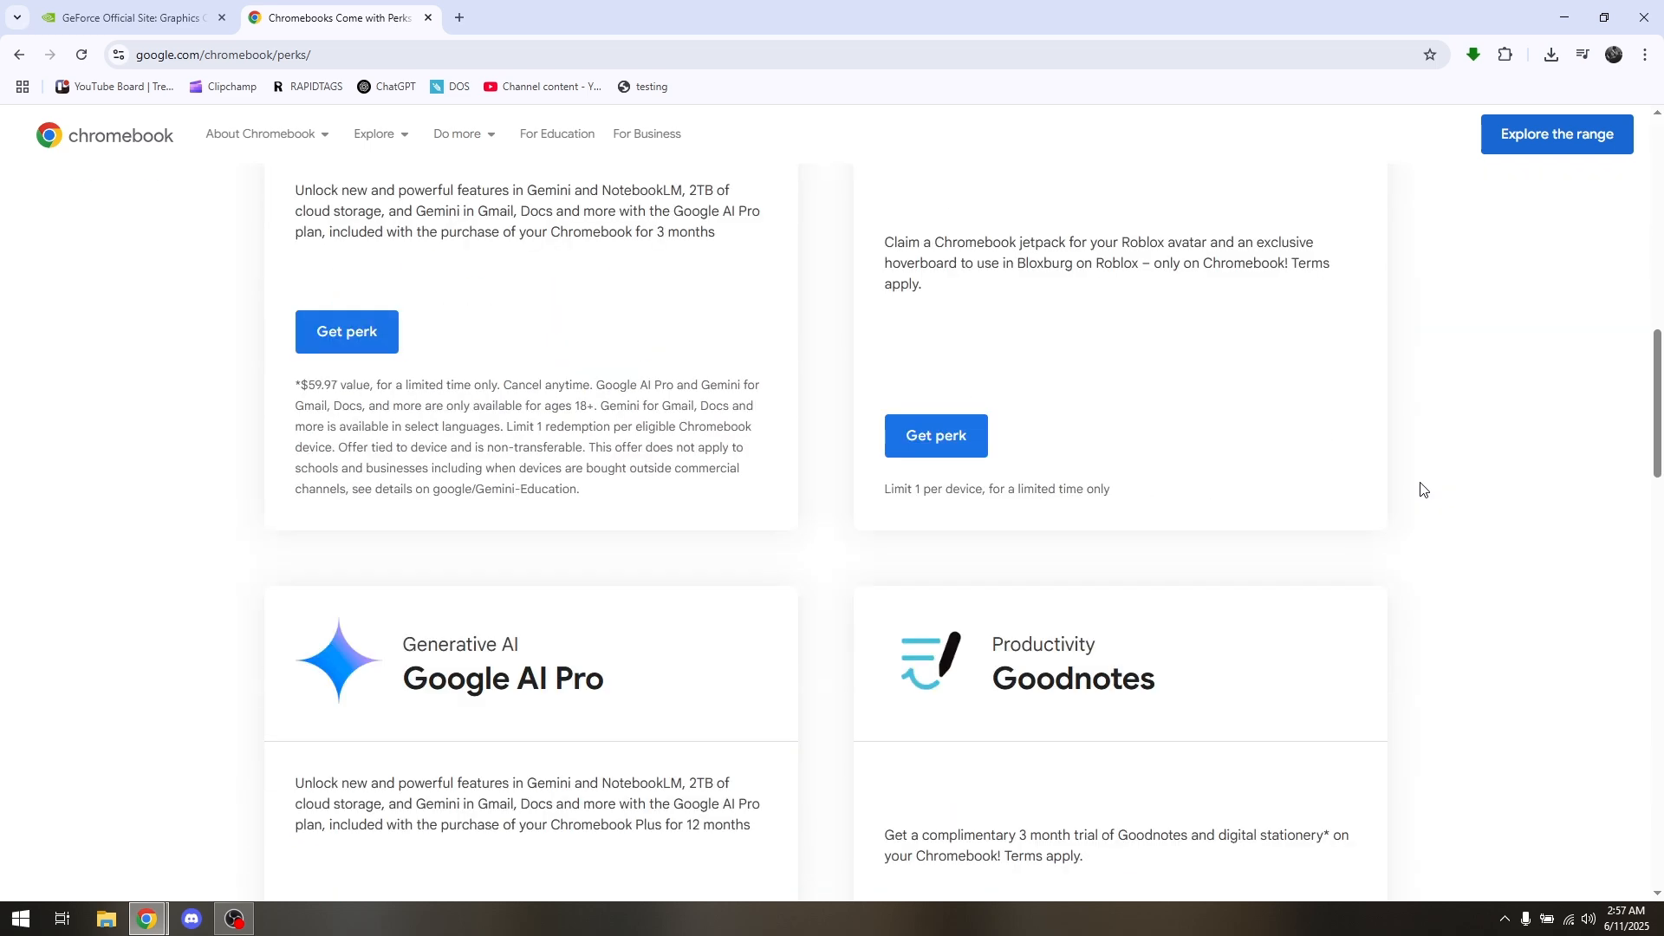
scroll(up, 3)
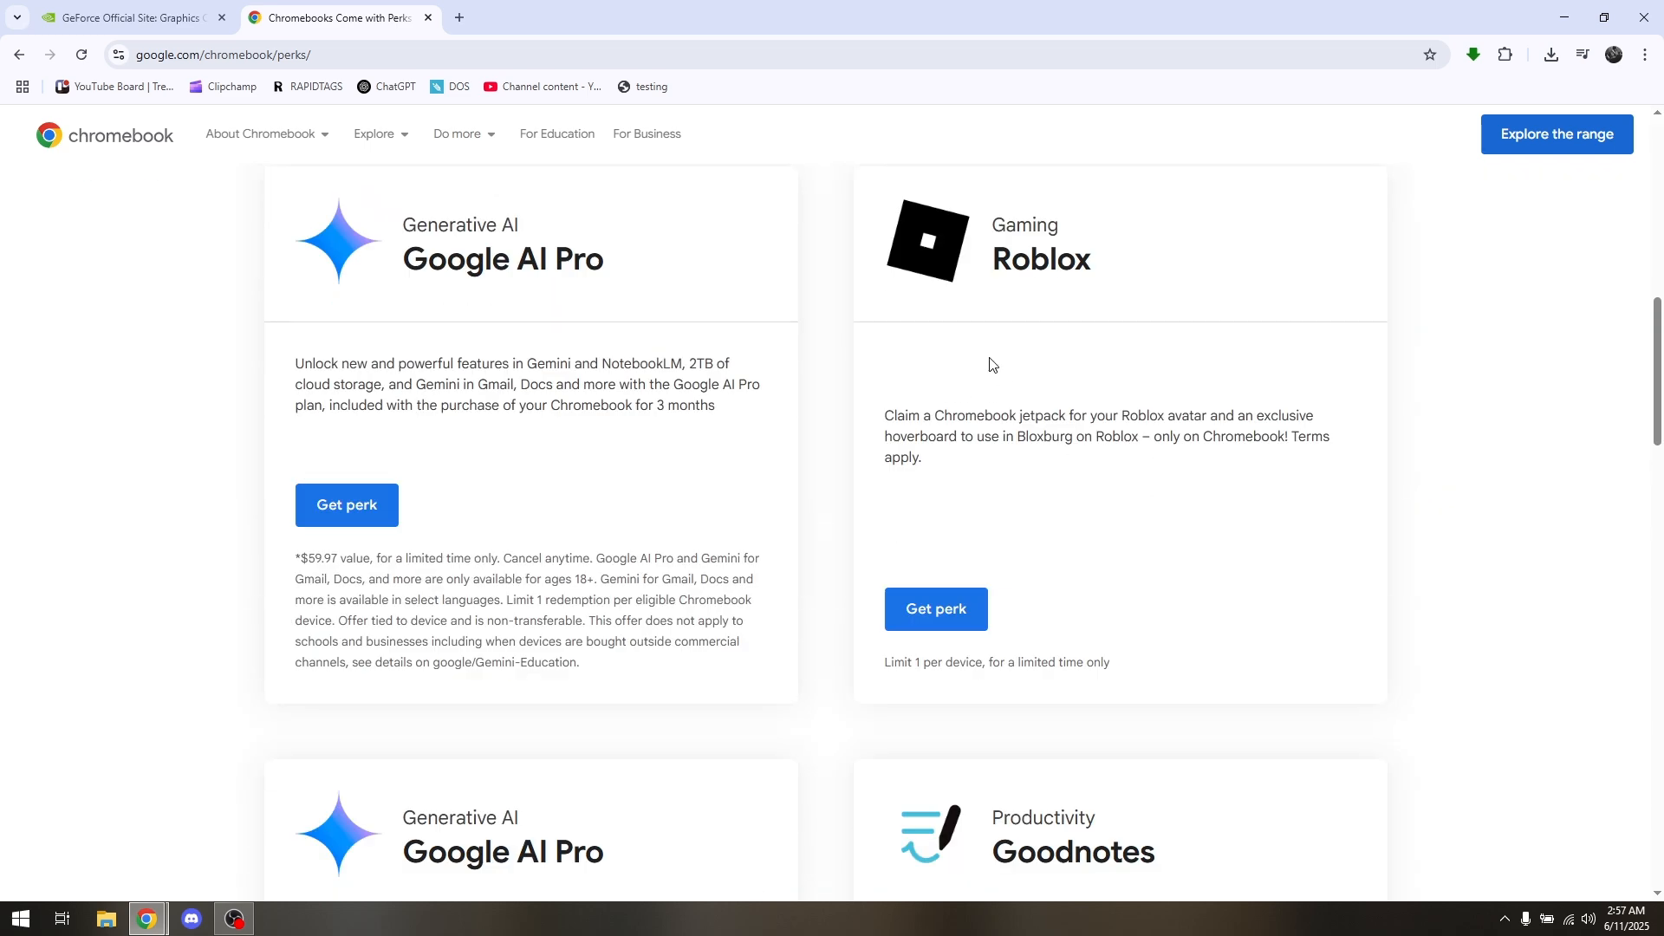
mouse_move(935, 608)
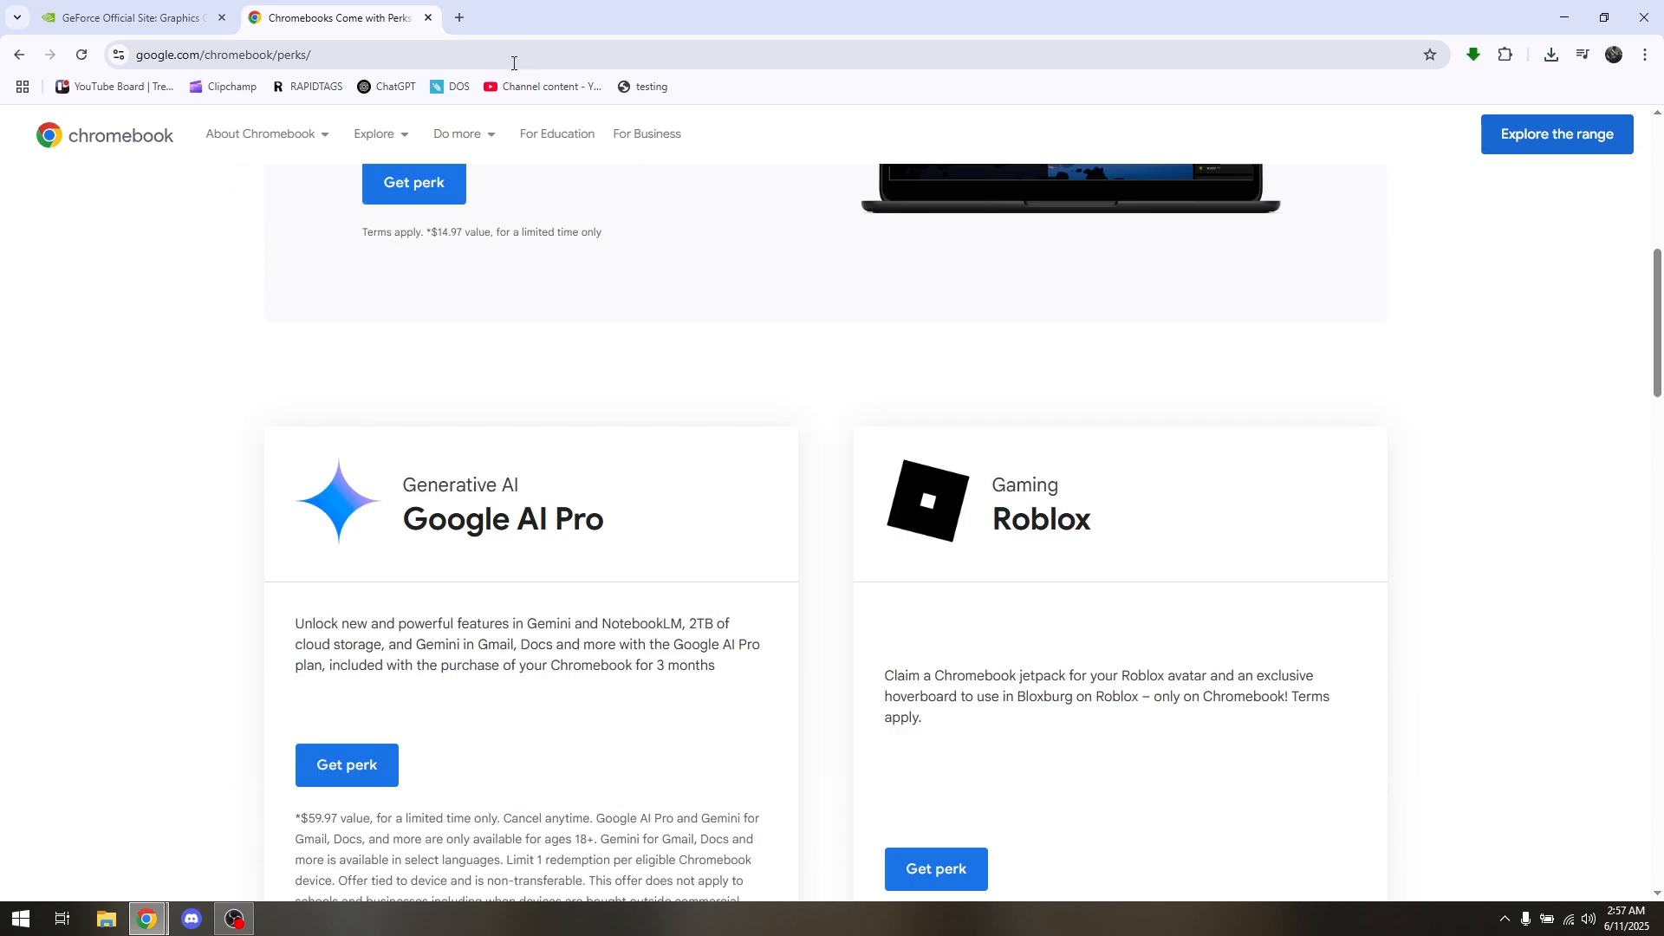
- In a third tab, search Google for 'geforce now premium redeem'
click(458, 17)
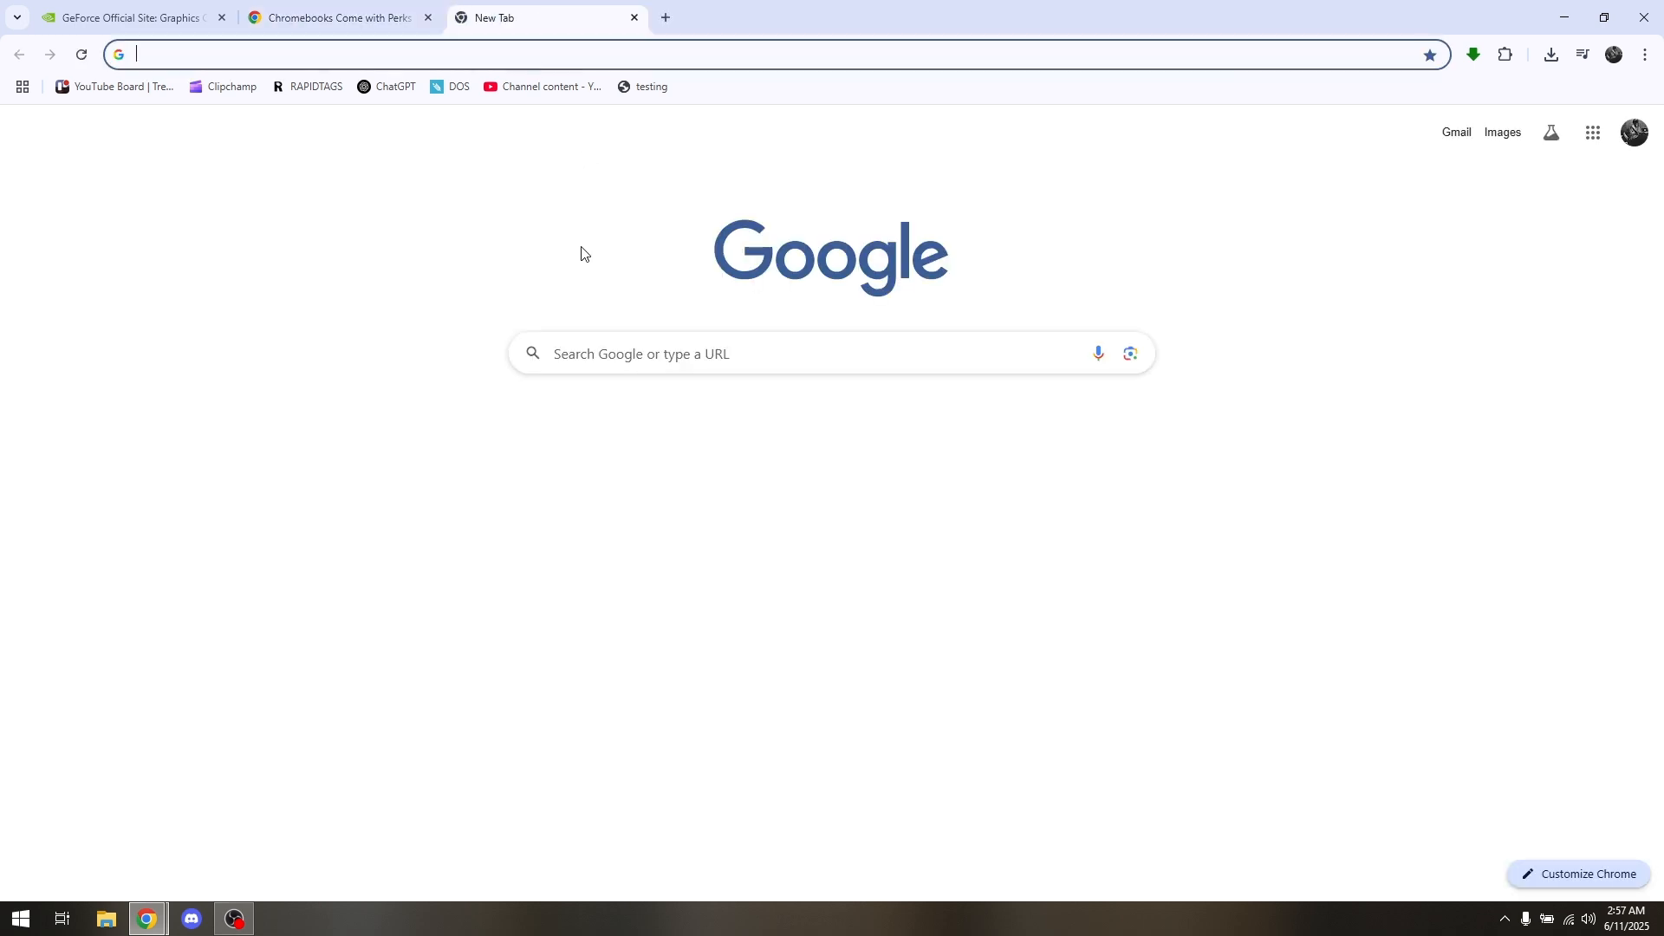
text(gefore)
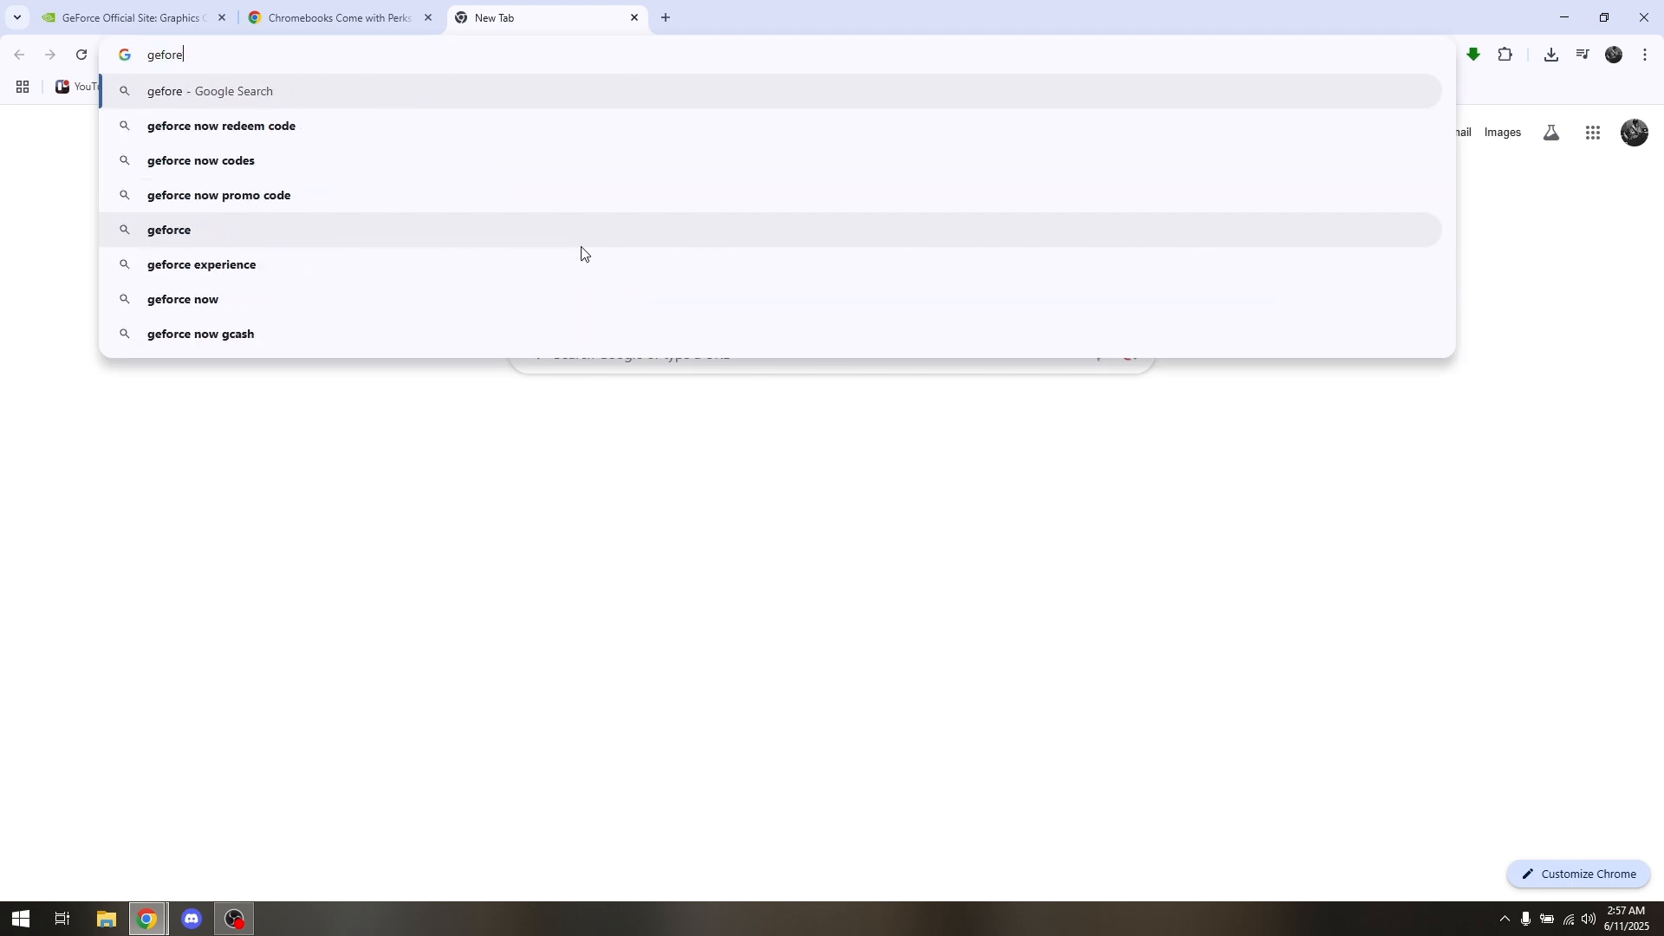
text(now premio)
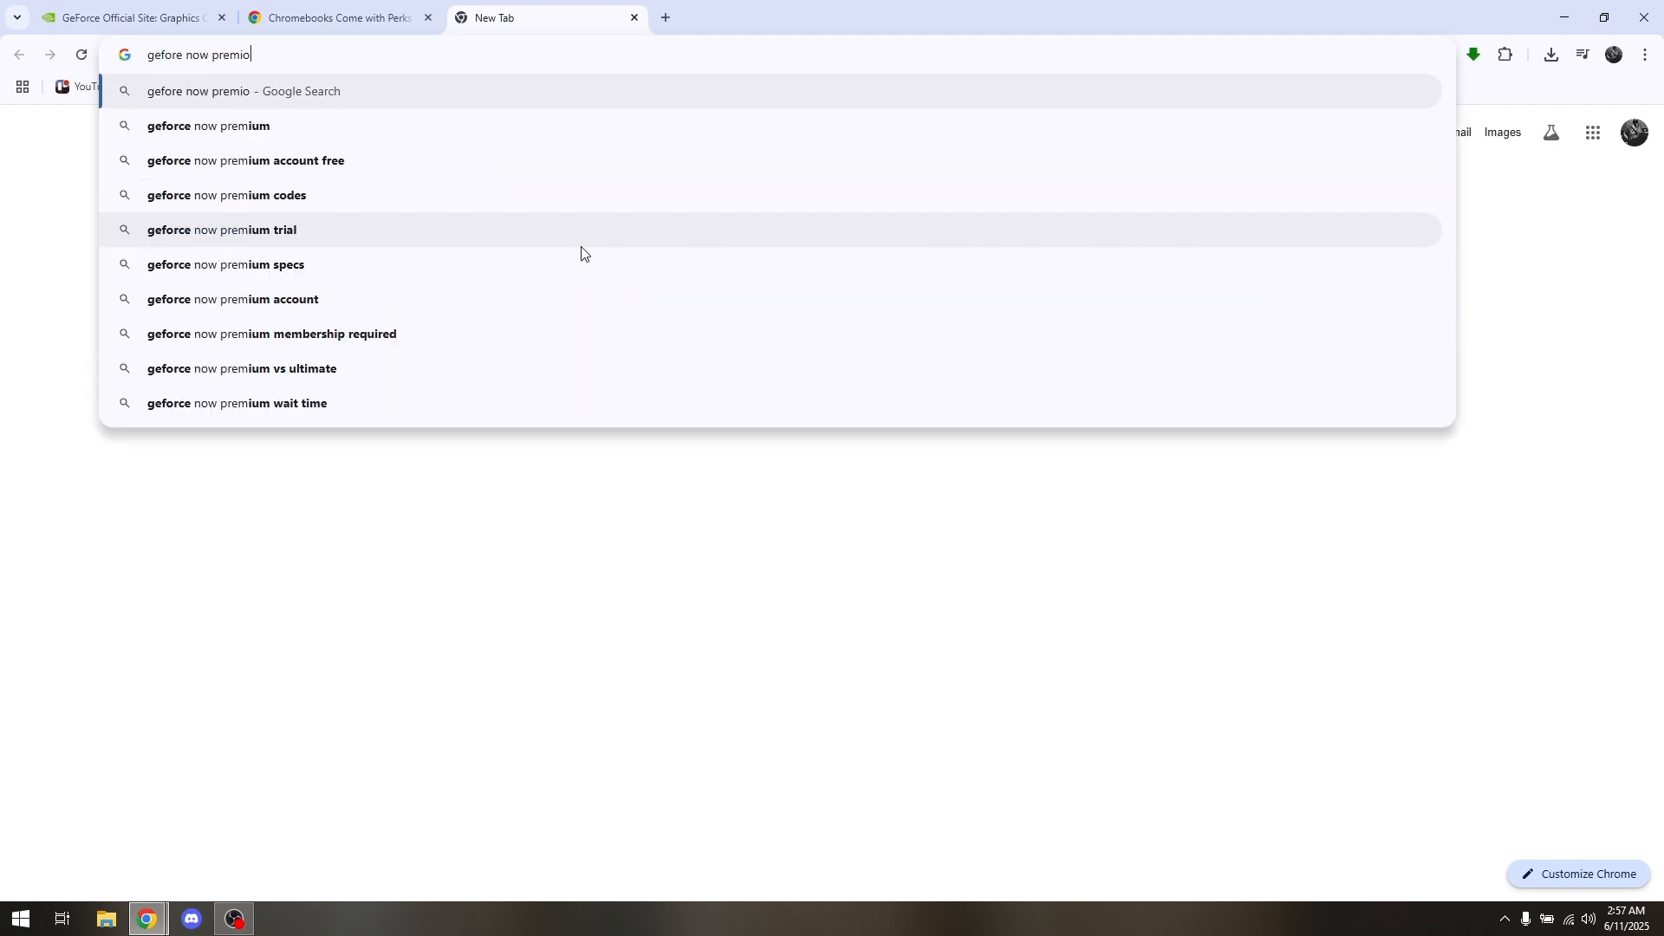
text(geforce now premium)
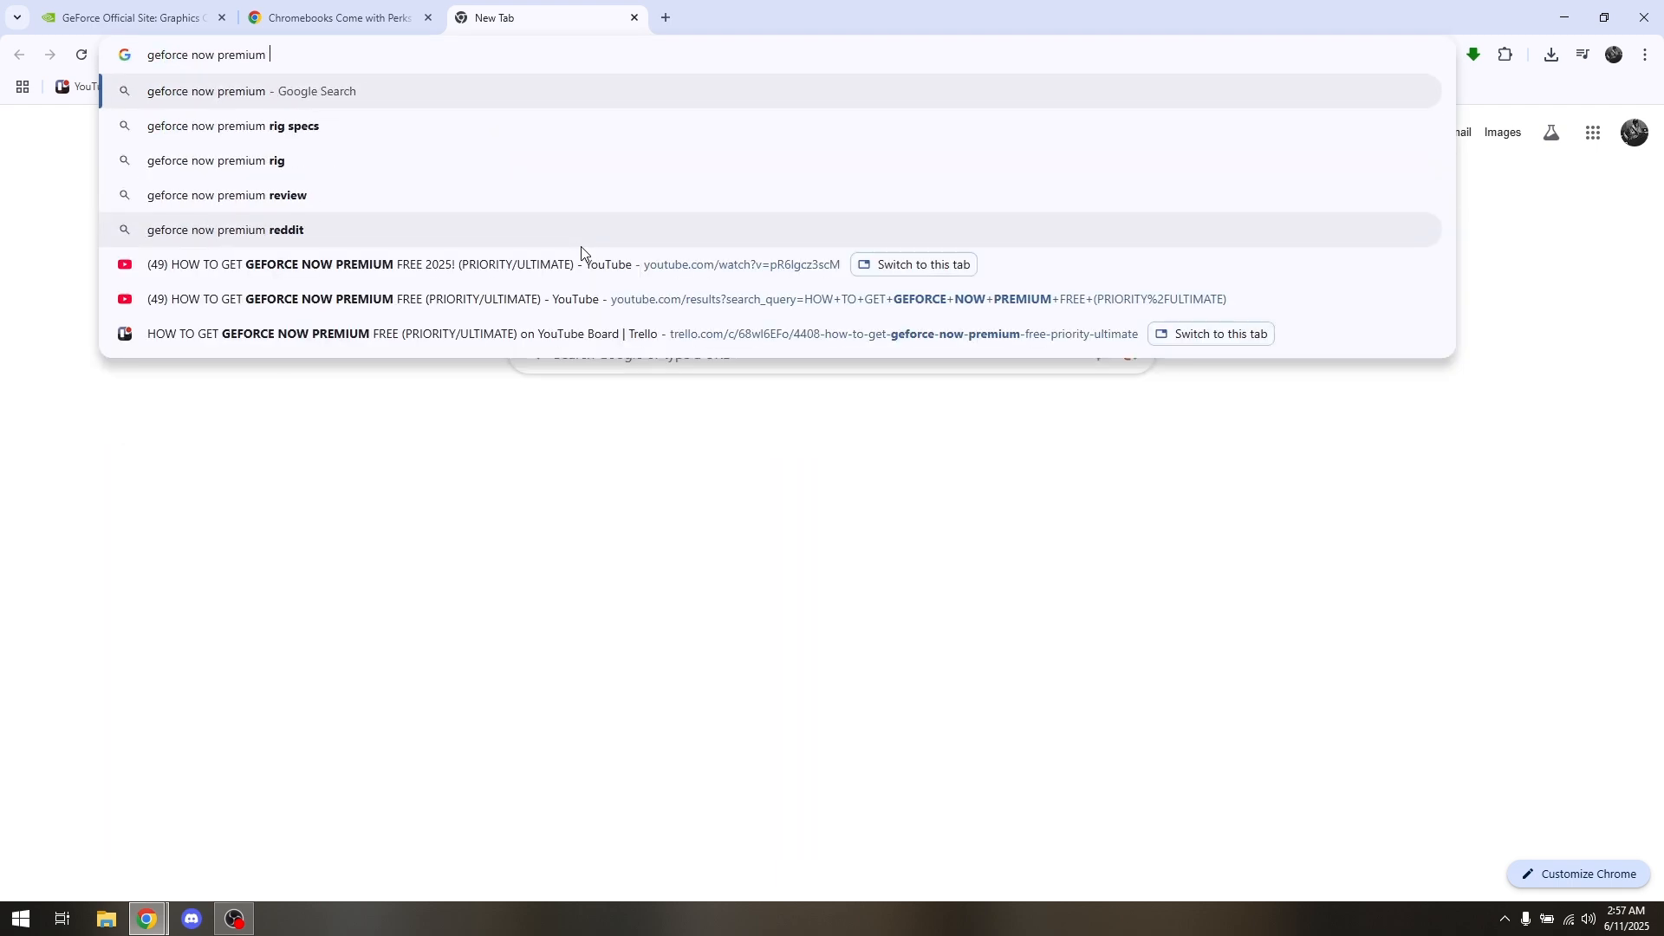
text(redee)
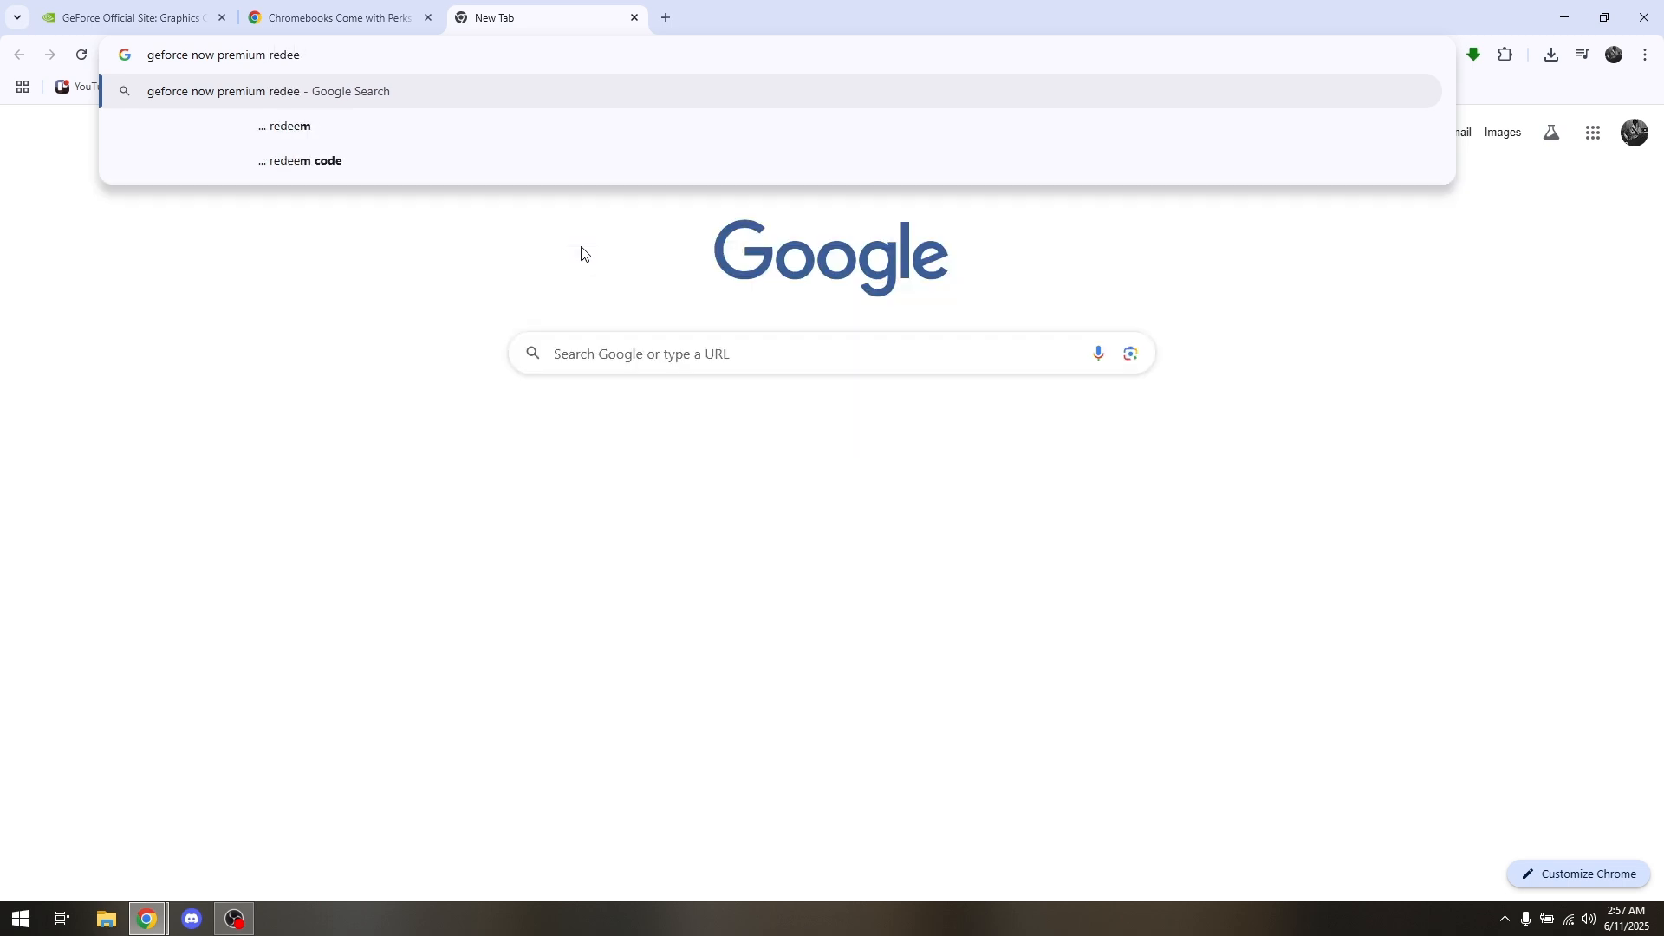
key(Return)
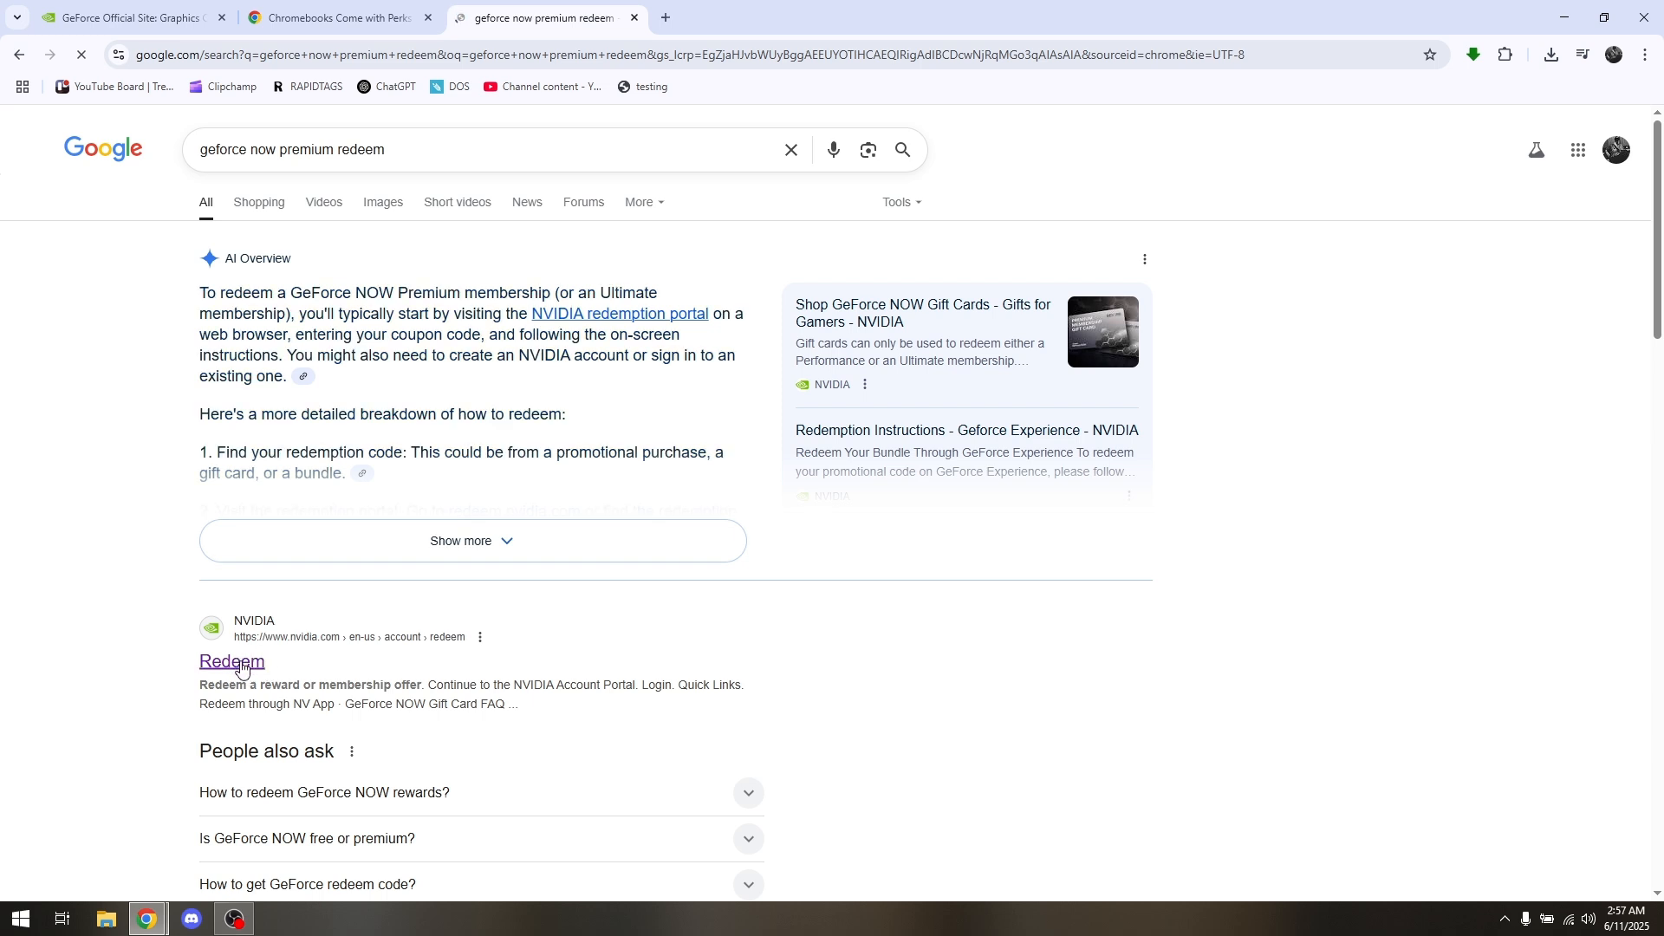
- Open NVIDIA's Redeem gift card page, tick the hCaptcha 'I am human' check, then return to the GeForce tab
click(232, 661)
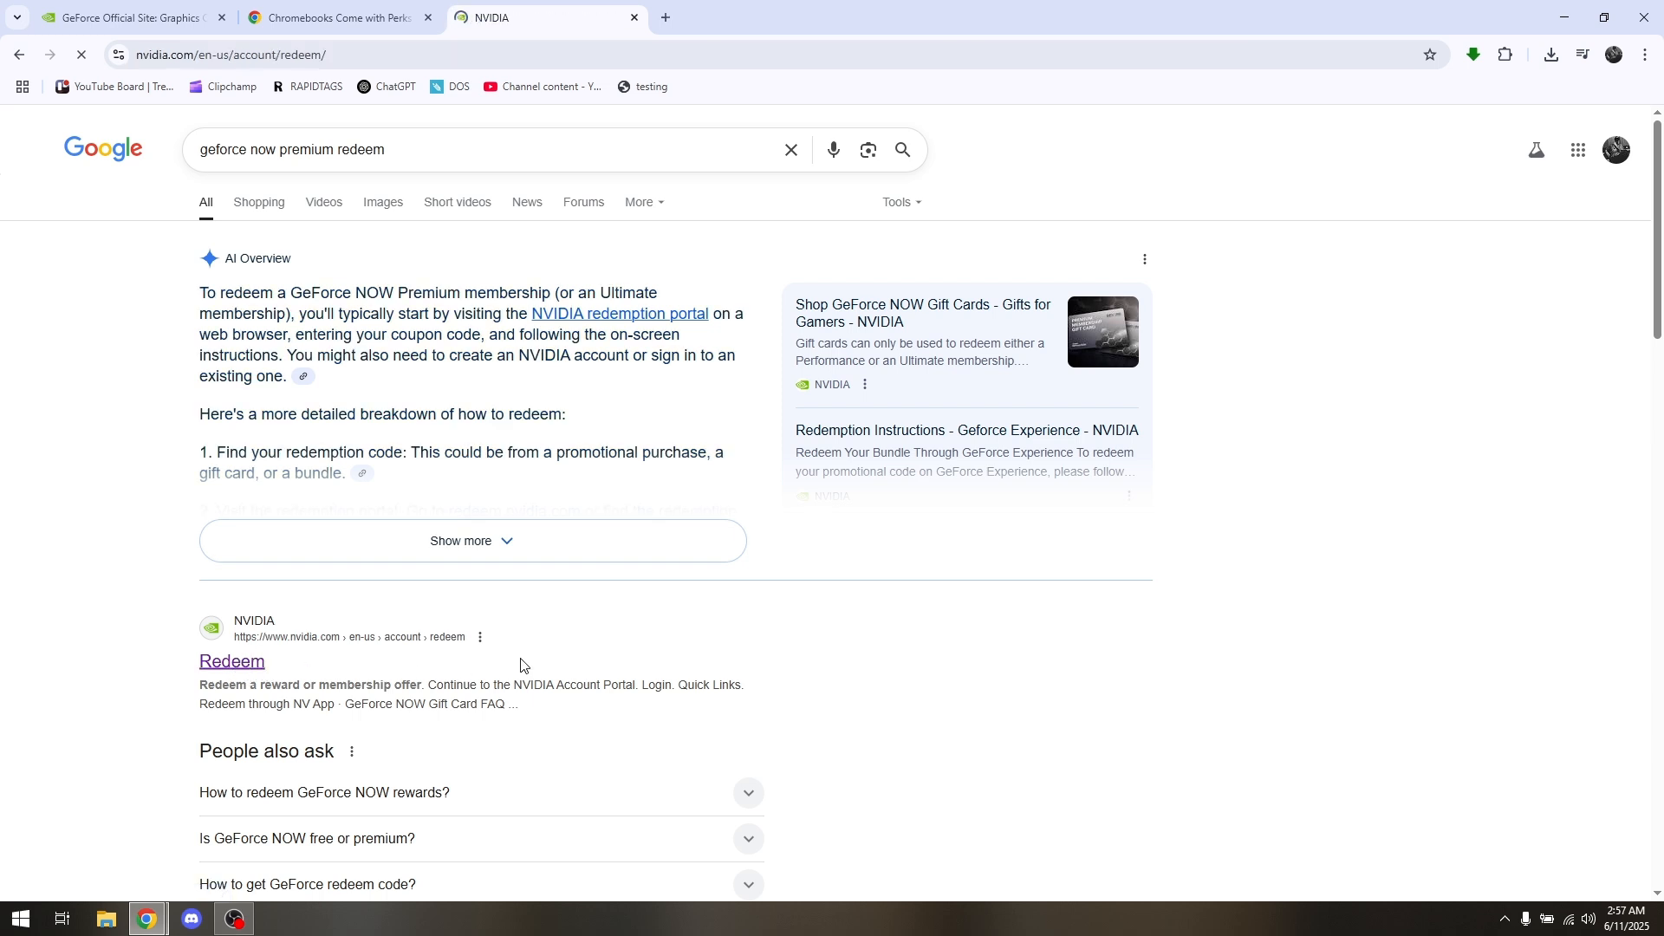
click(232, 660)
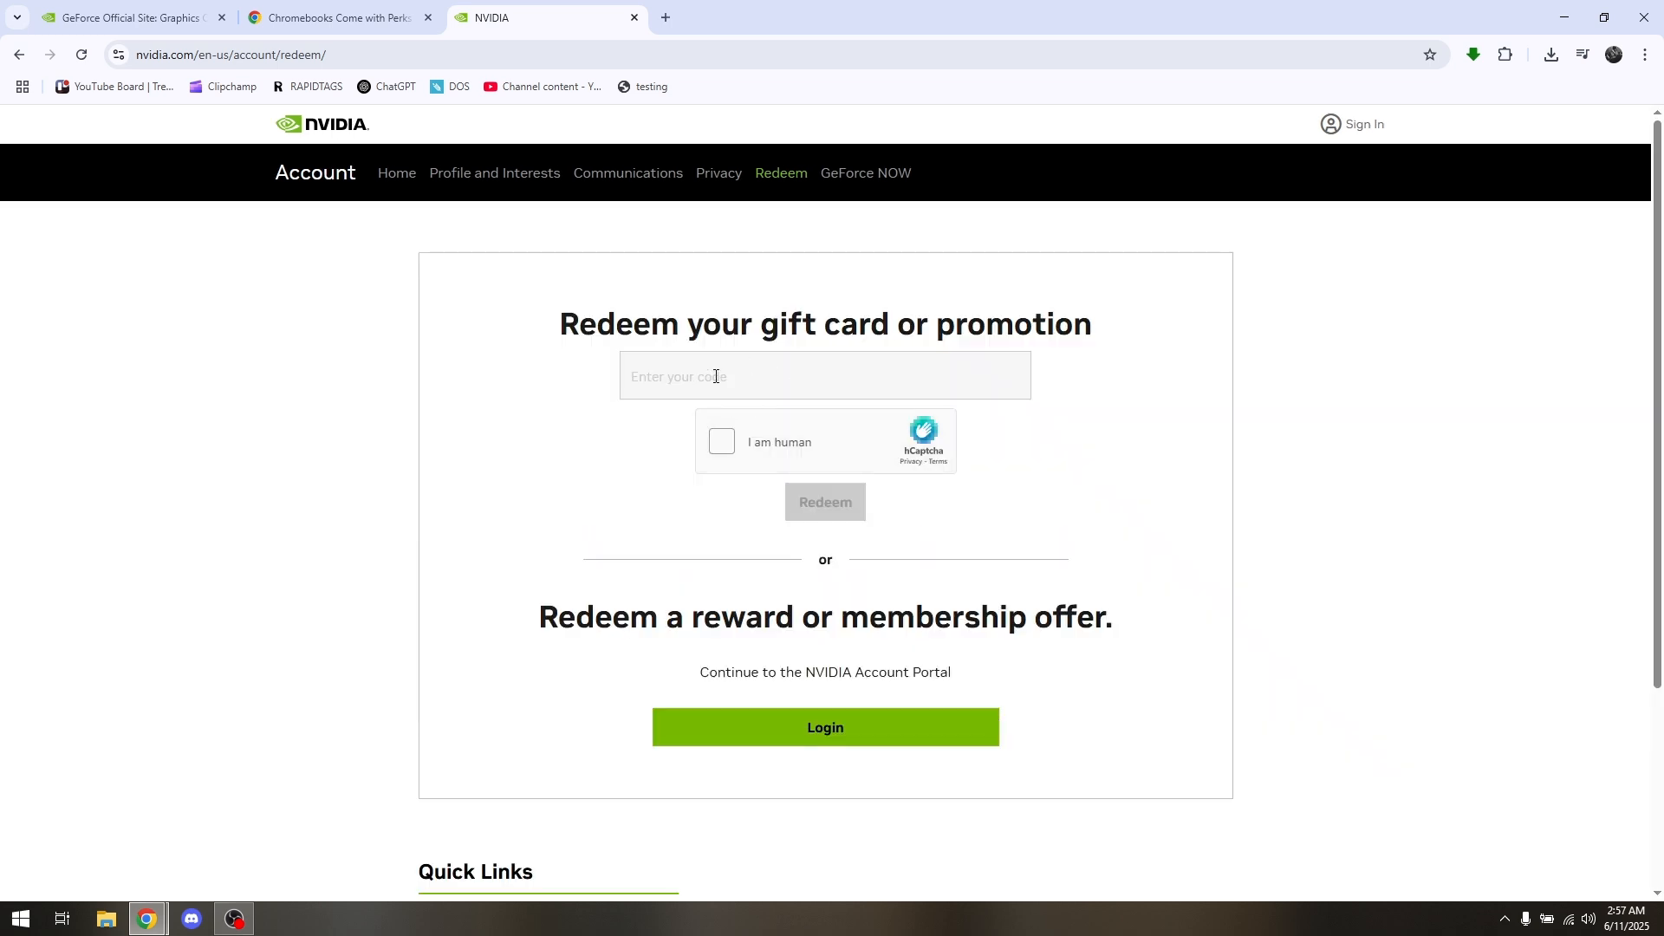
click(720, 441)
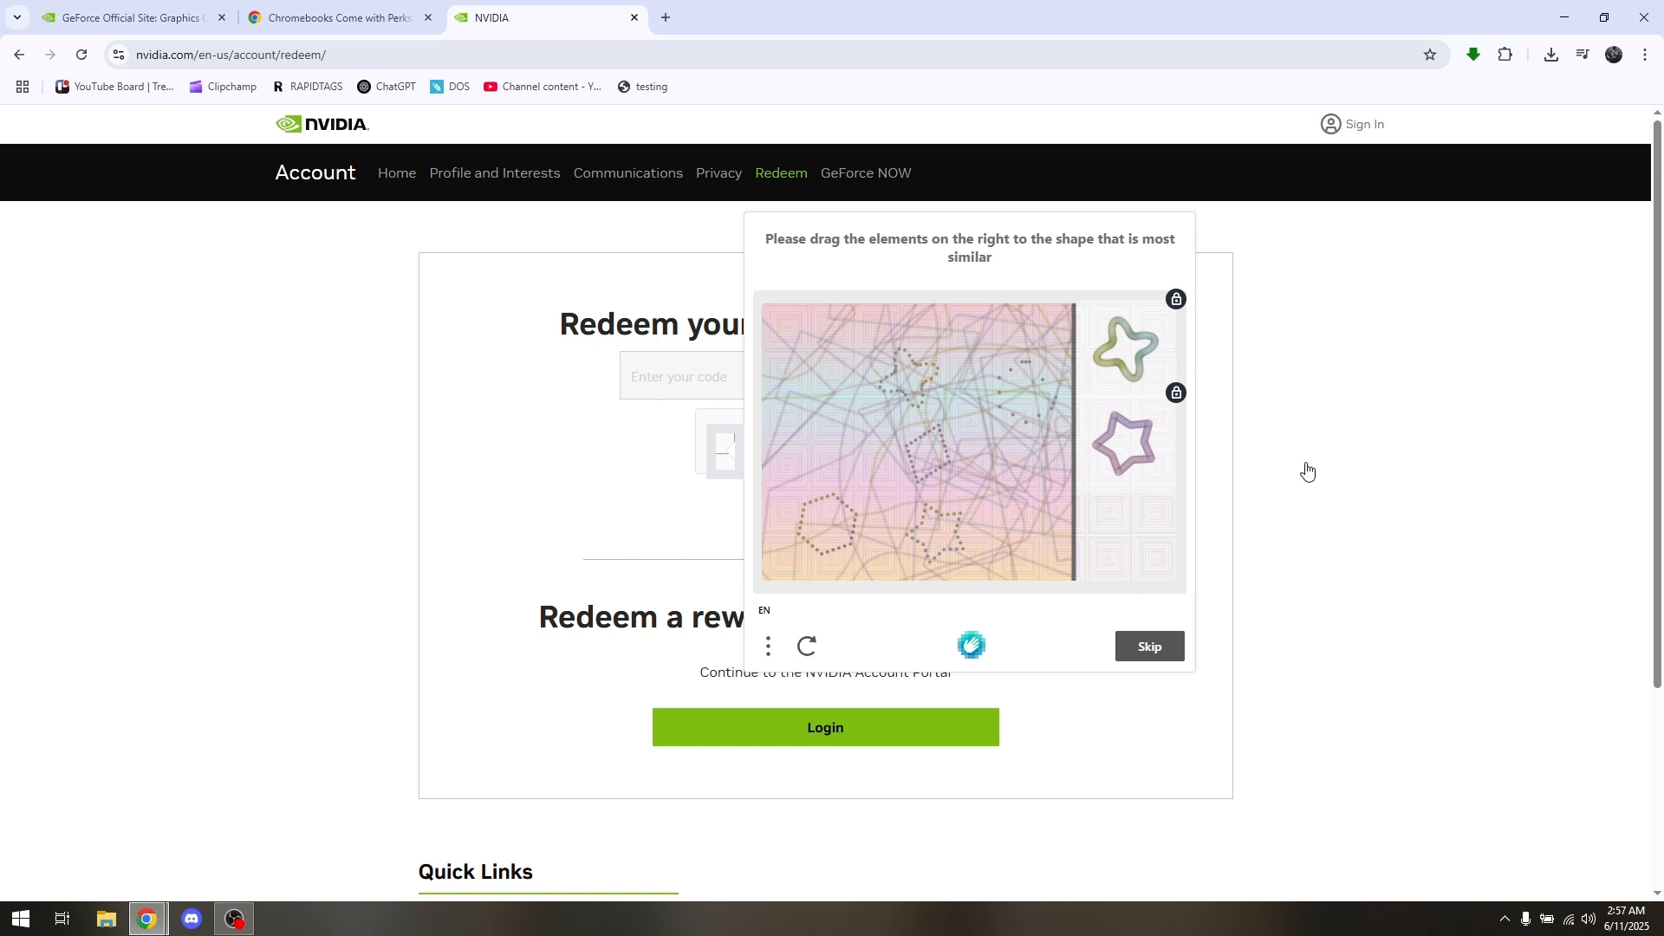
click(1148, 645)
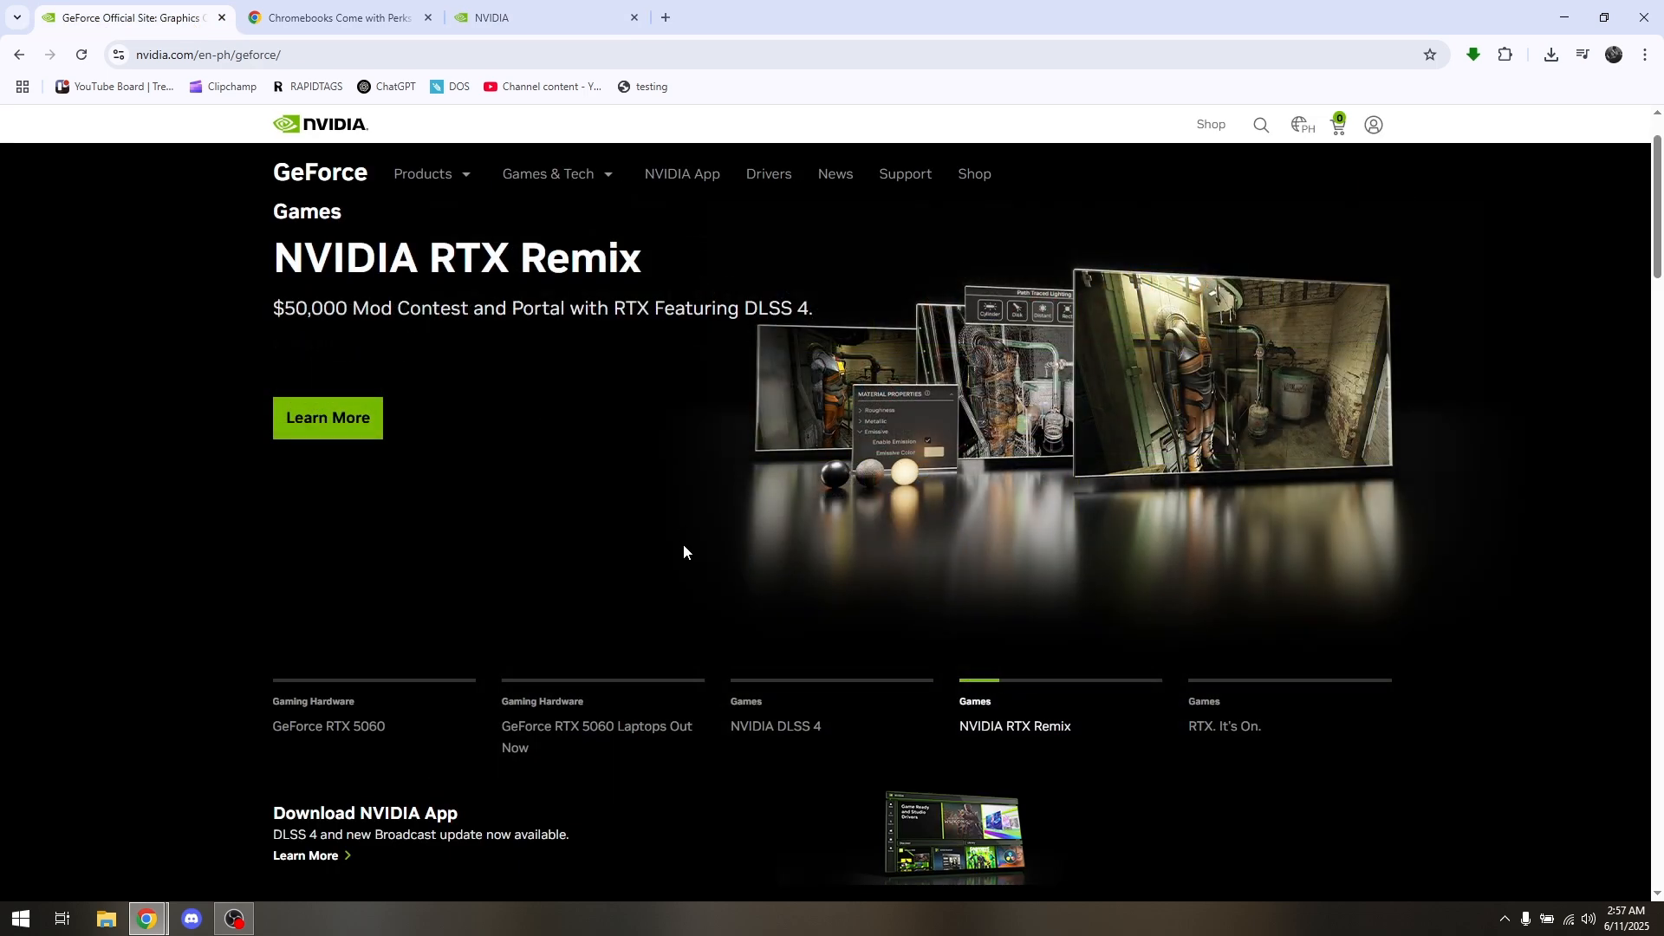
mouse_move(671, 549)
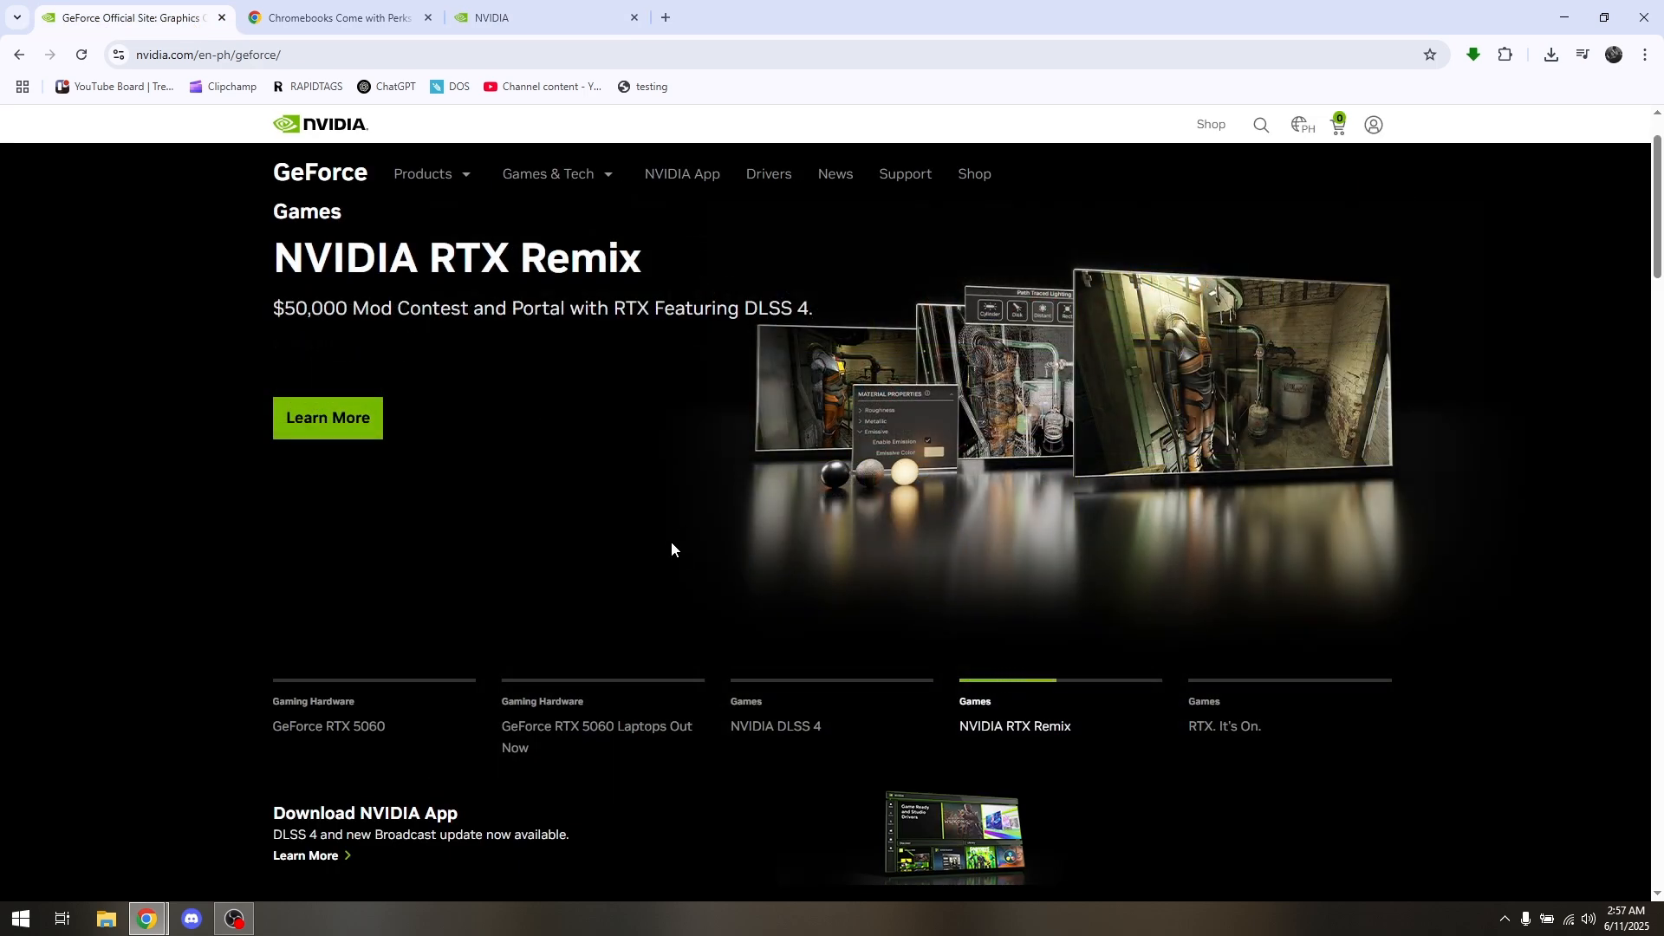